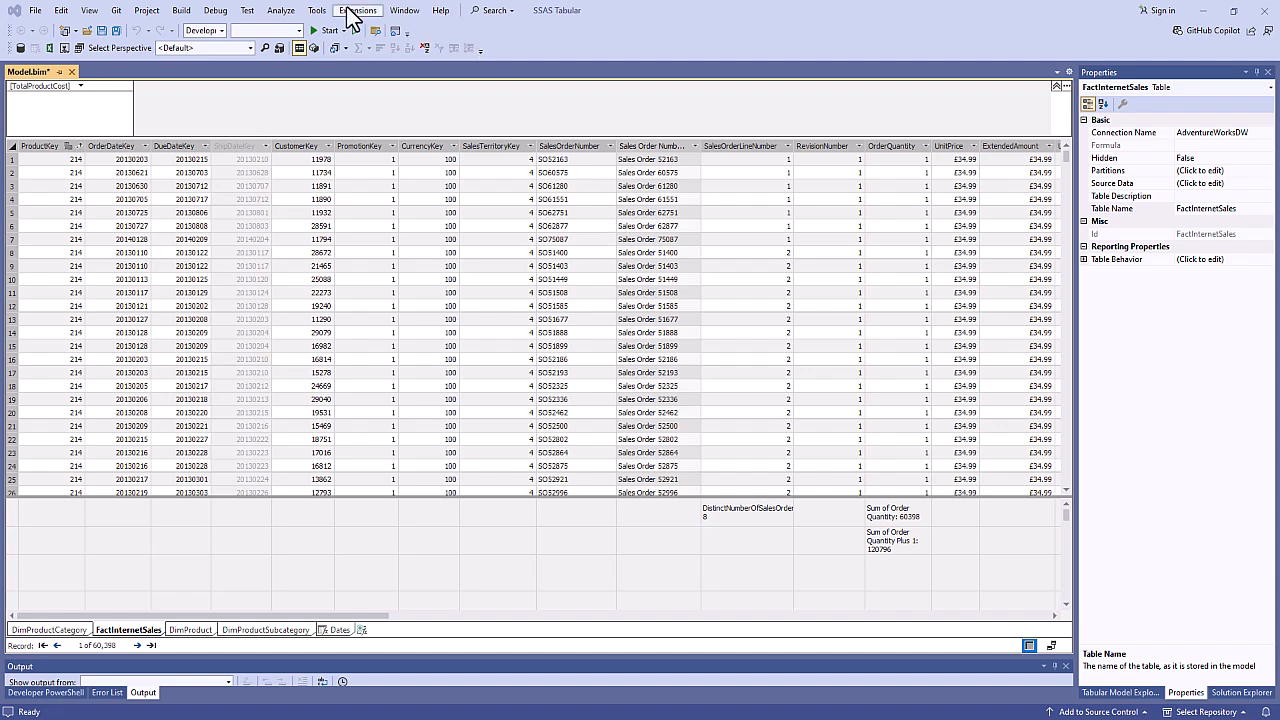
Review the Microsoft Analysis Services Projects extension in the extension manager and return to the model
left_click(368, 12)
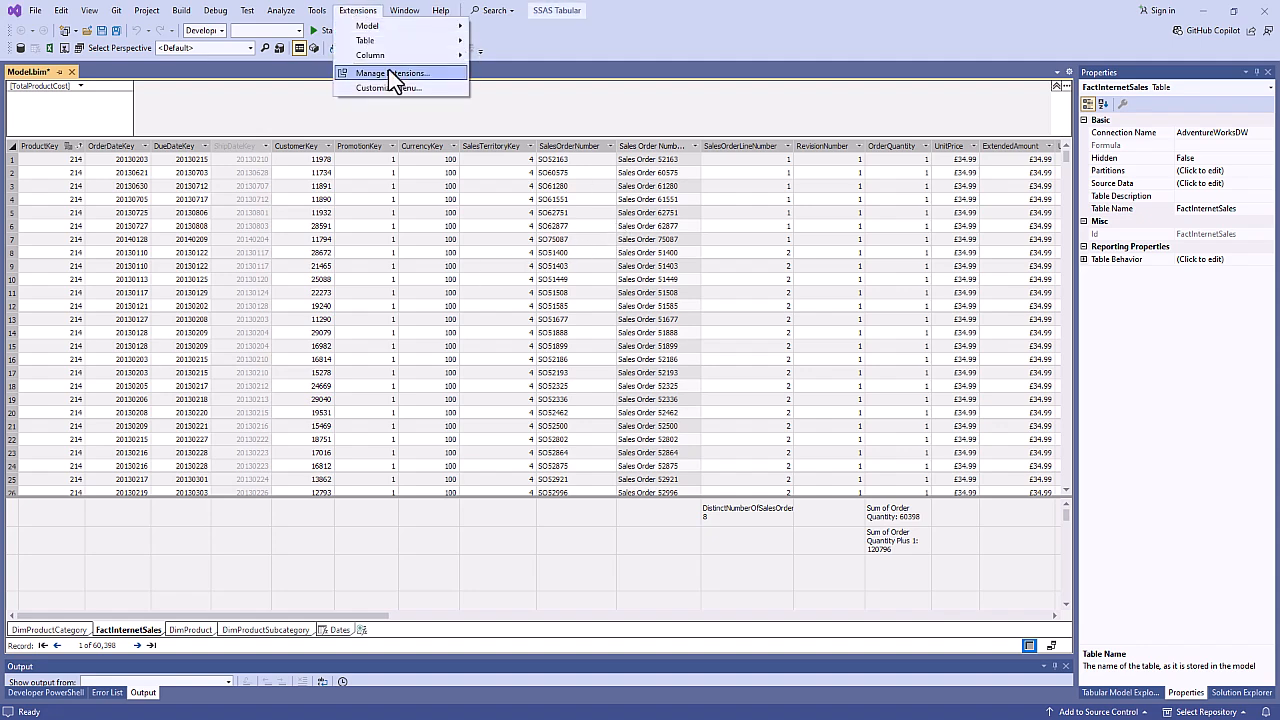
left_click(394, 72)
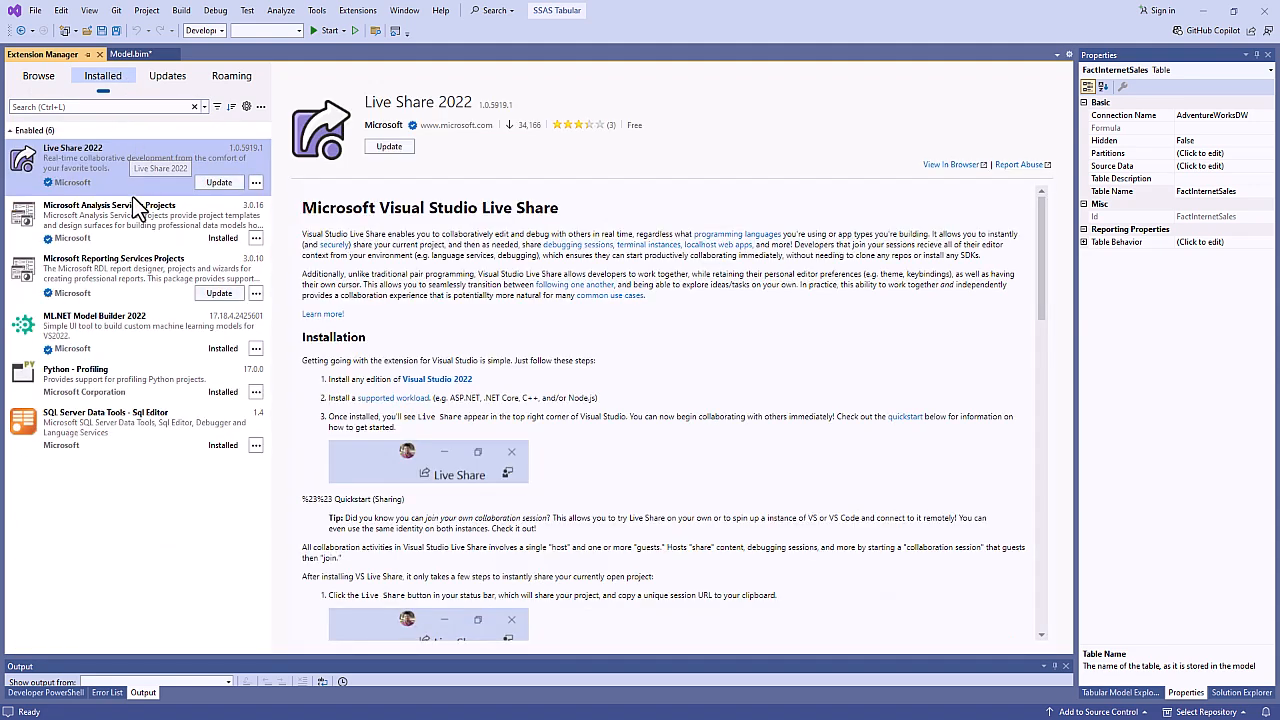
left_click(108, 218)
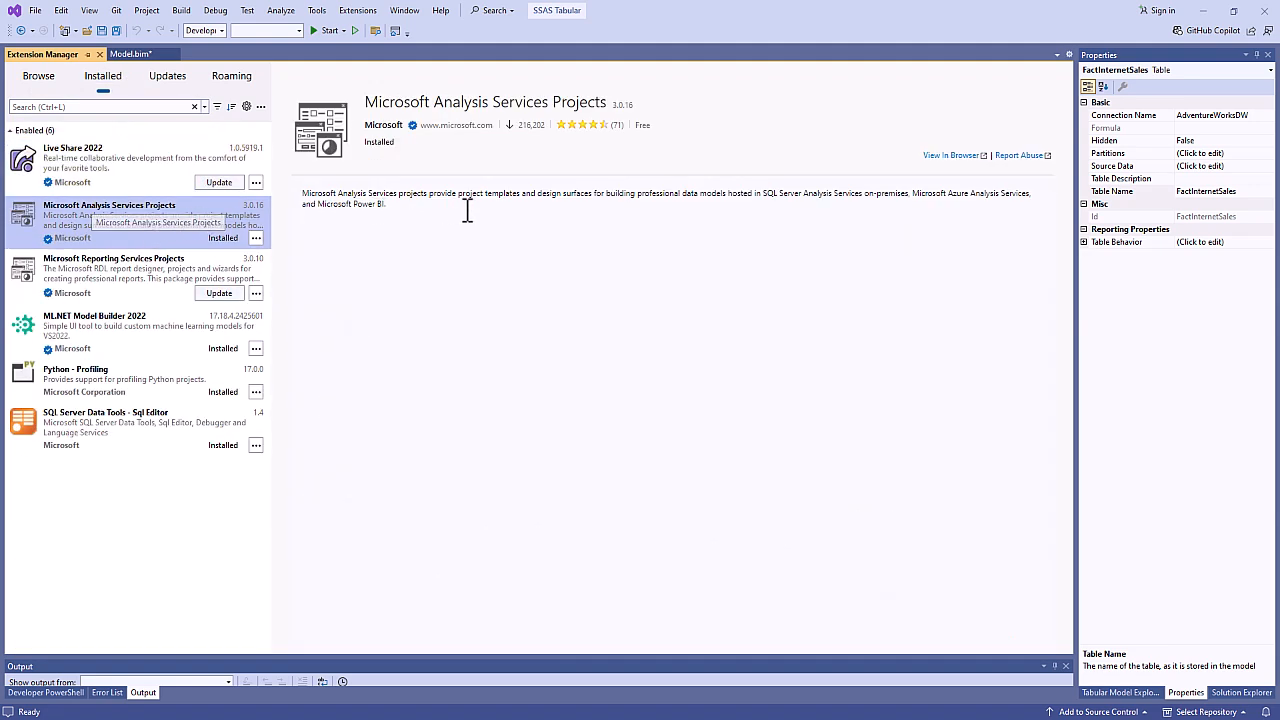
mouse_move(96, 62)
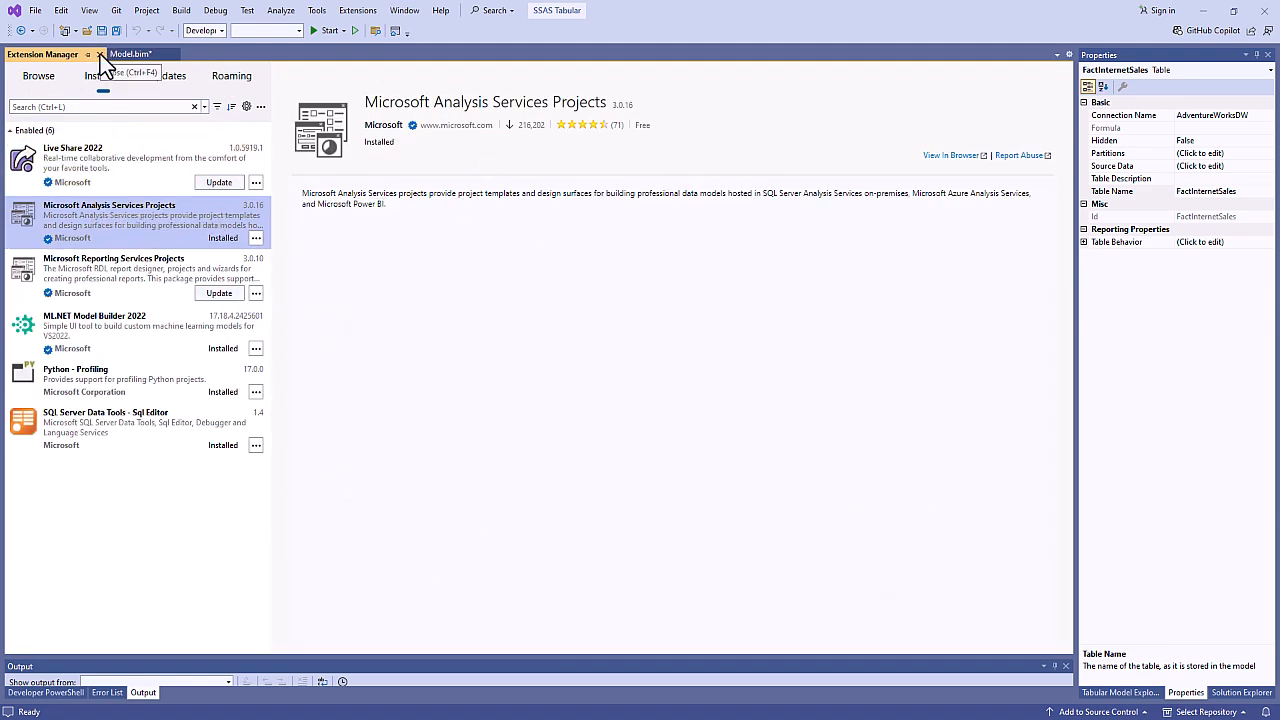
left_click(130, 54)
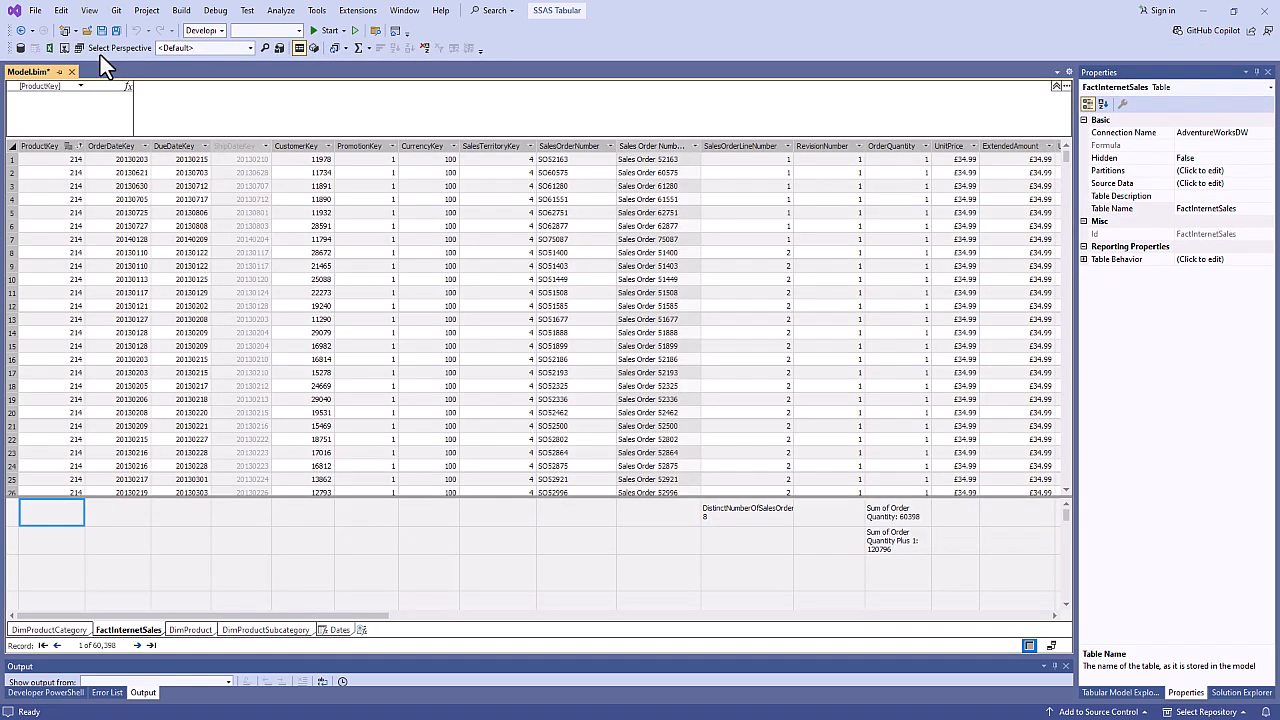
mouse_move(150, 82)
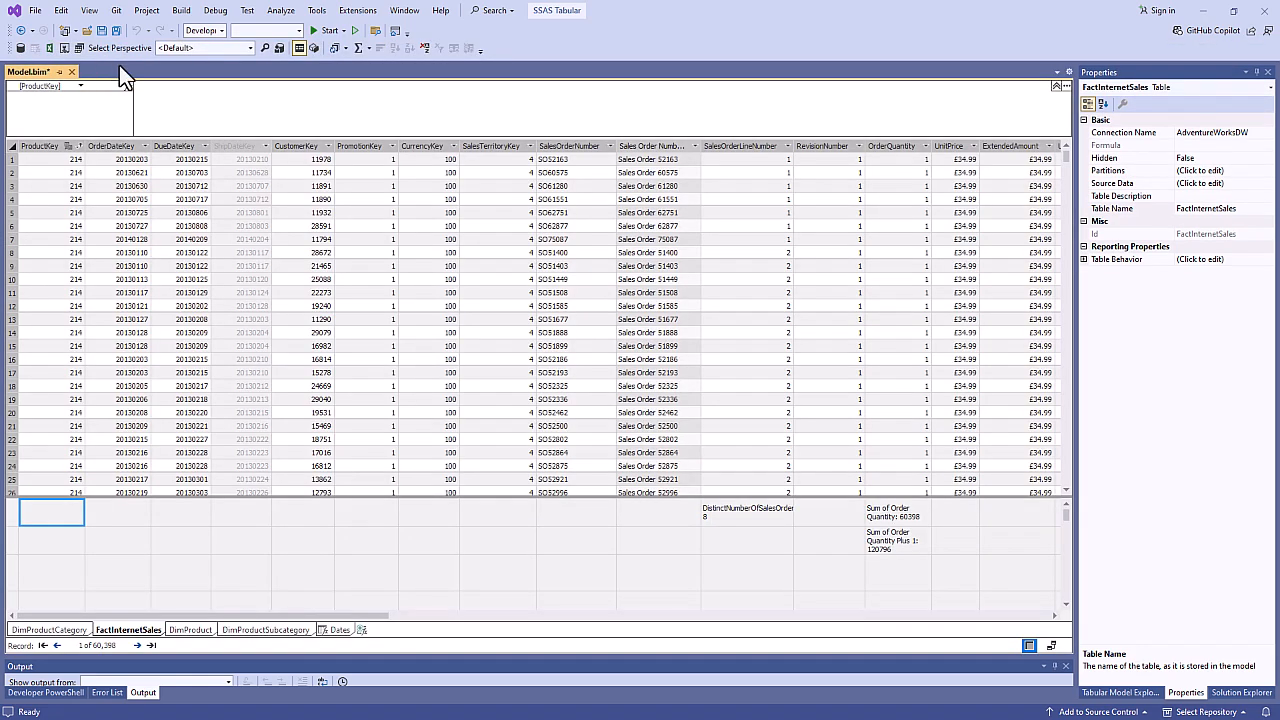
left_click(356, 10)
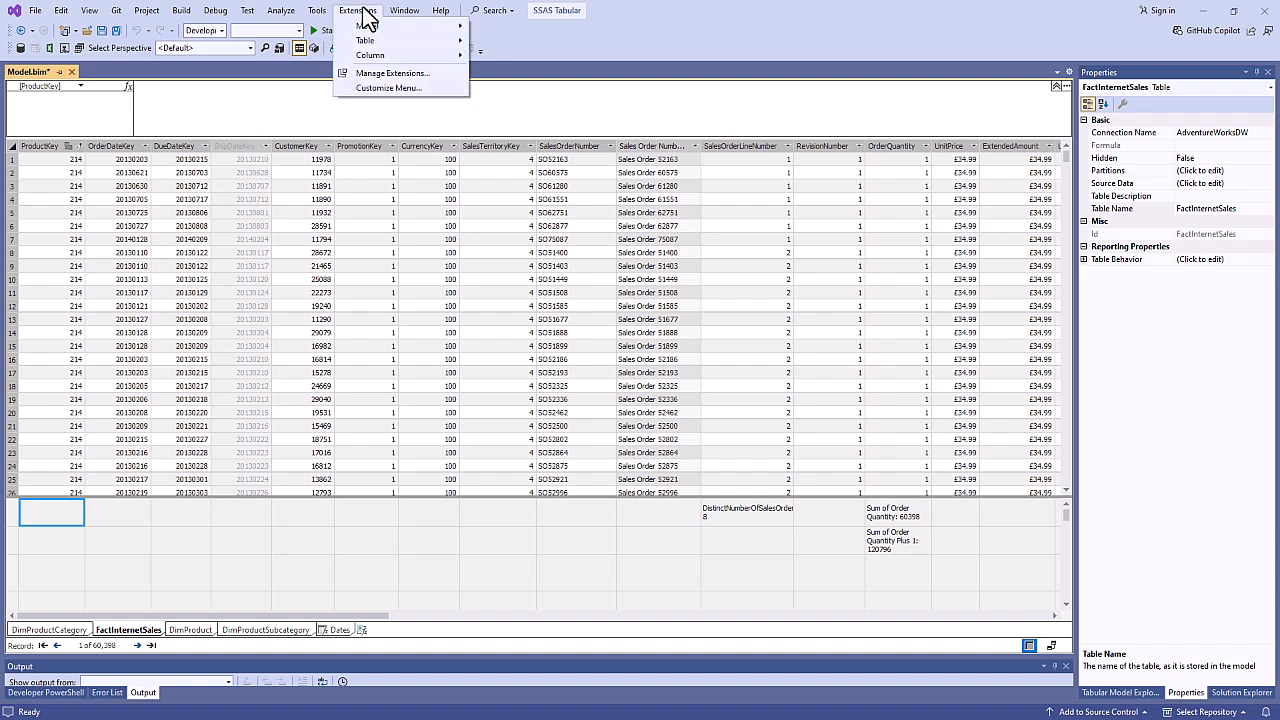
mouse_move(364, 56)
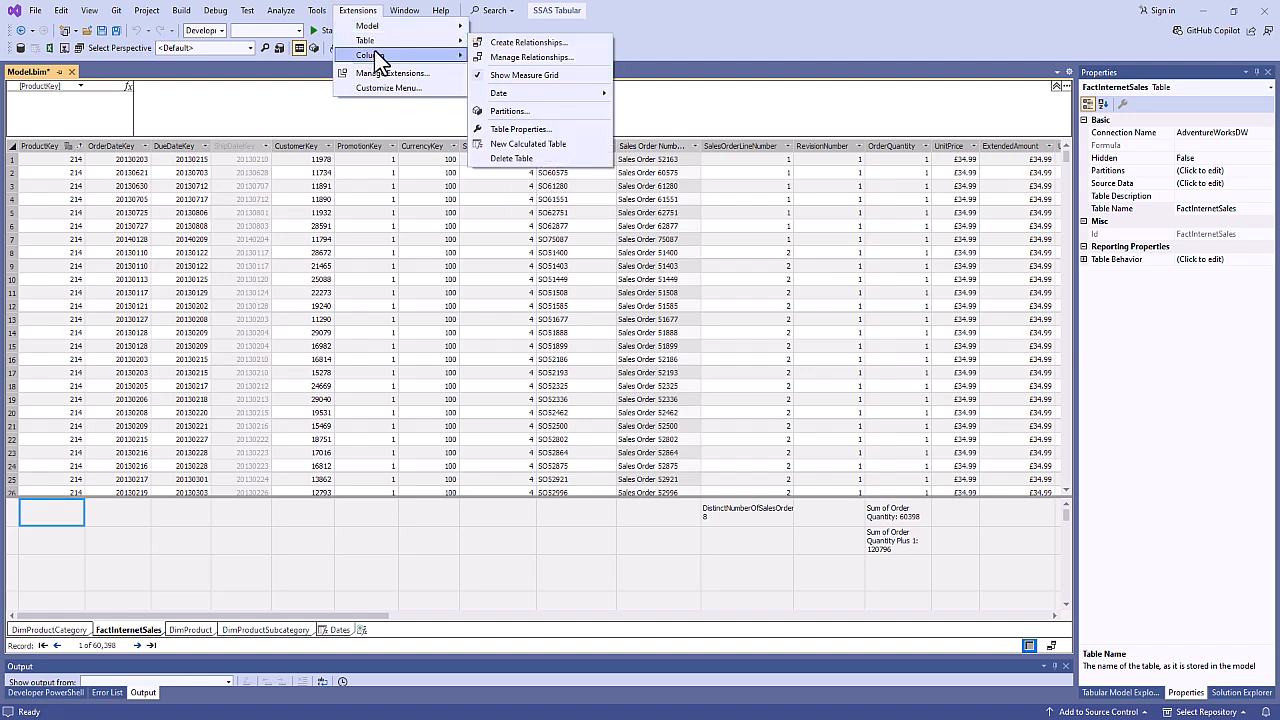
mouse_move(368, 42)
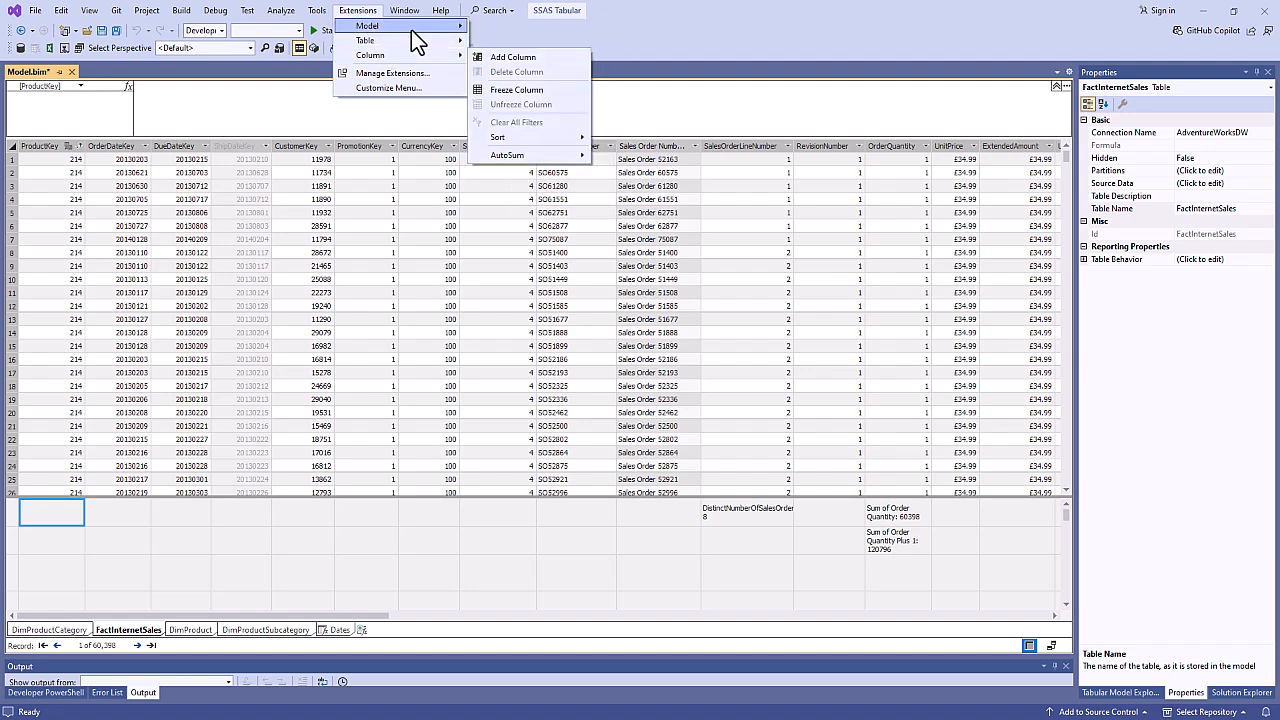
mouse_move(364, 28)
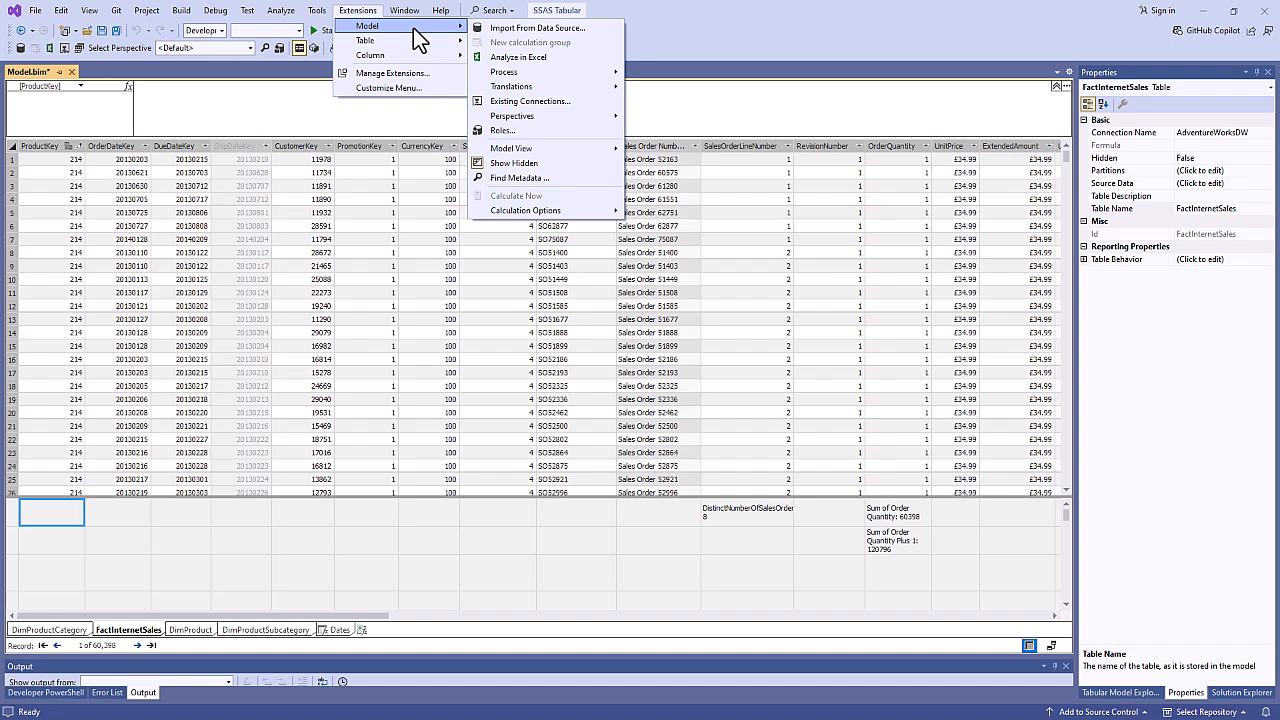
mouse_move(548, 28)
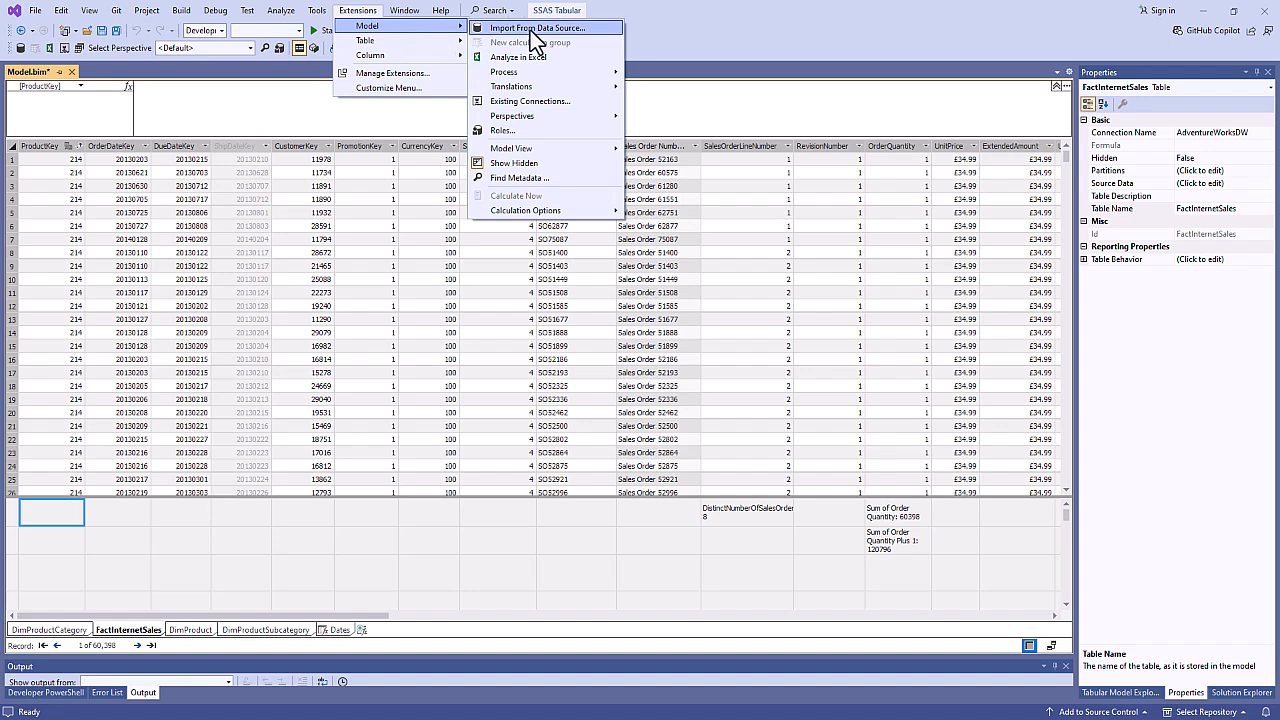
Browse the data source types in the table import wizard and cancel without importing
left_click(532, 28)
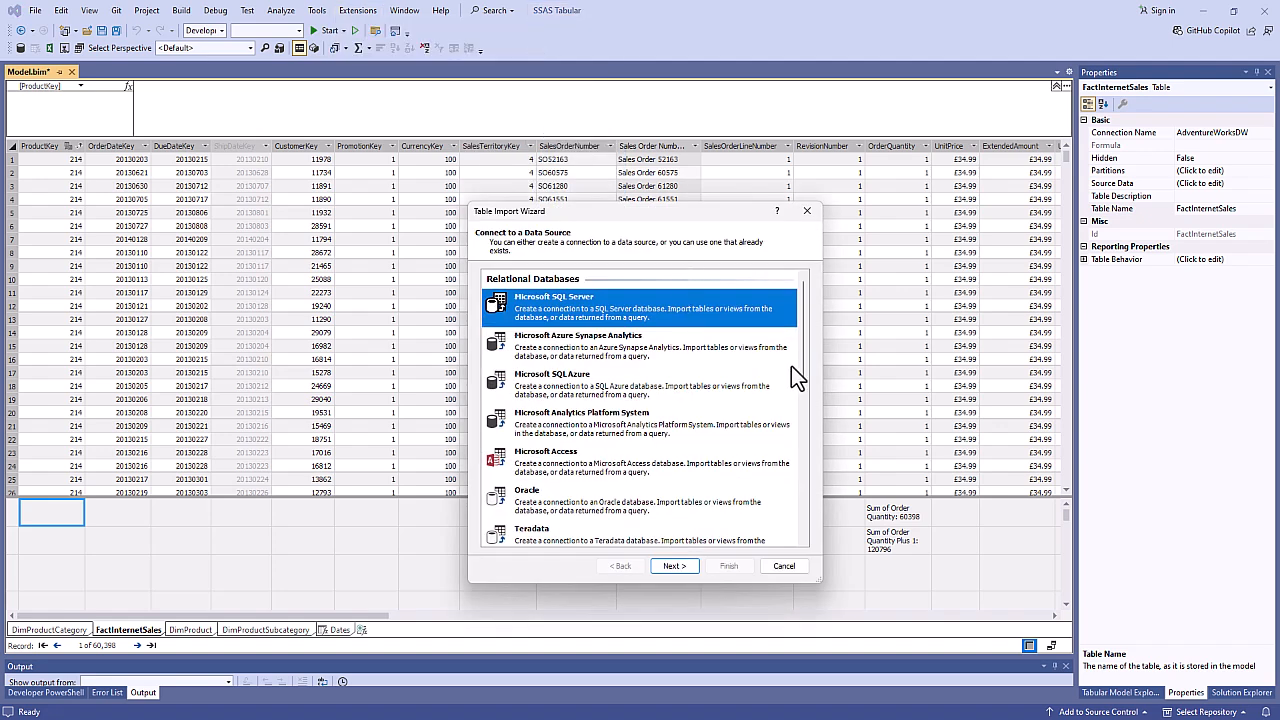
scroll("down", 3)
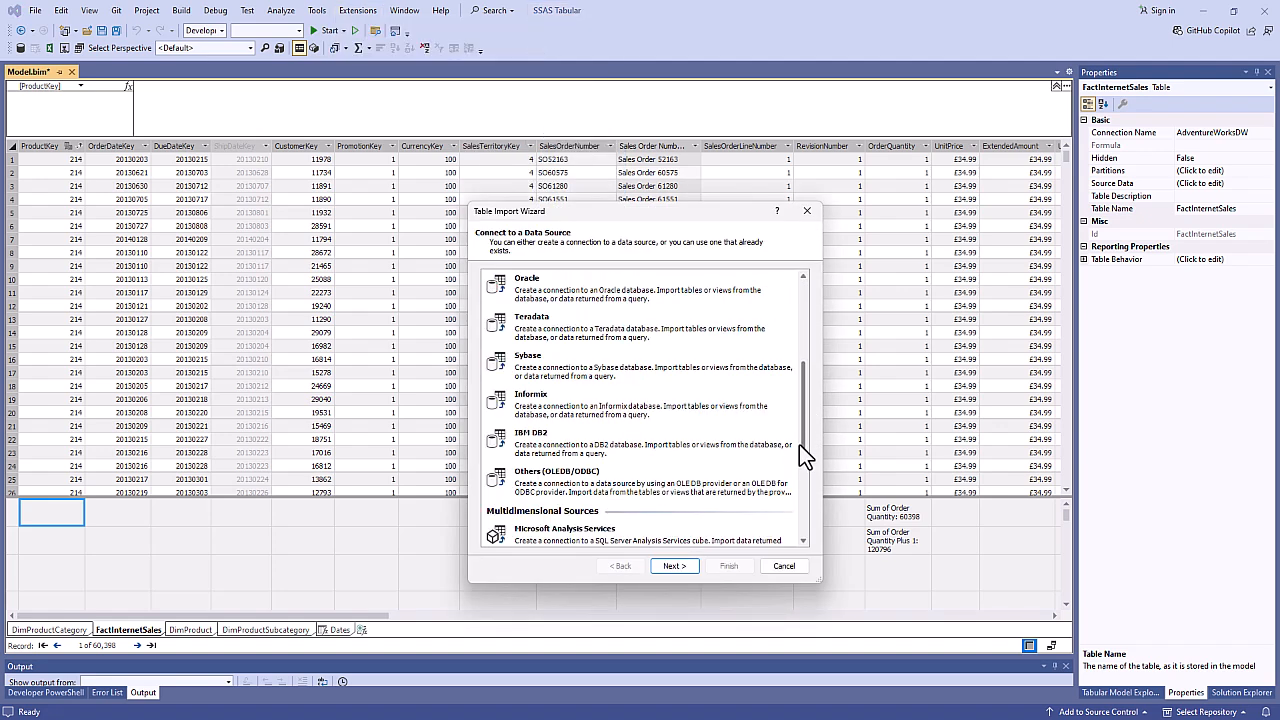
scroll("down", 3)
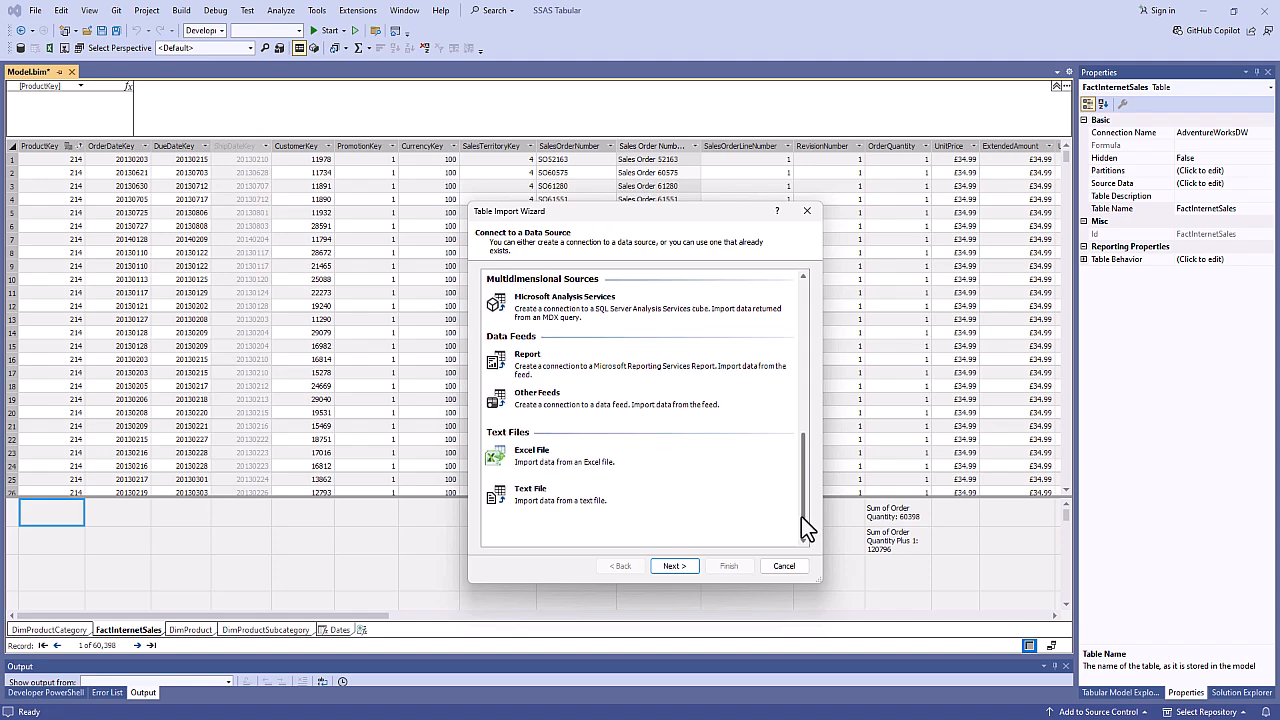
mouse_move(570, 510)
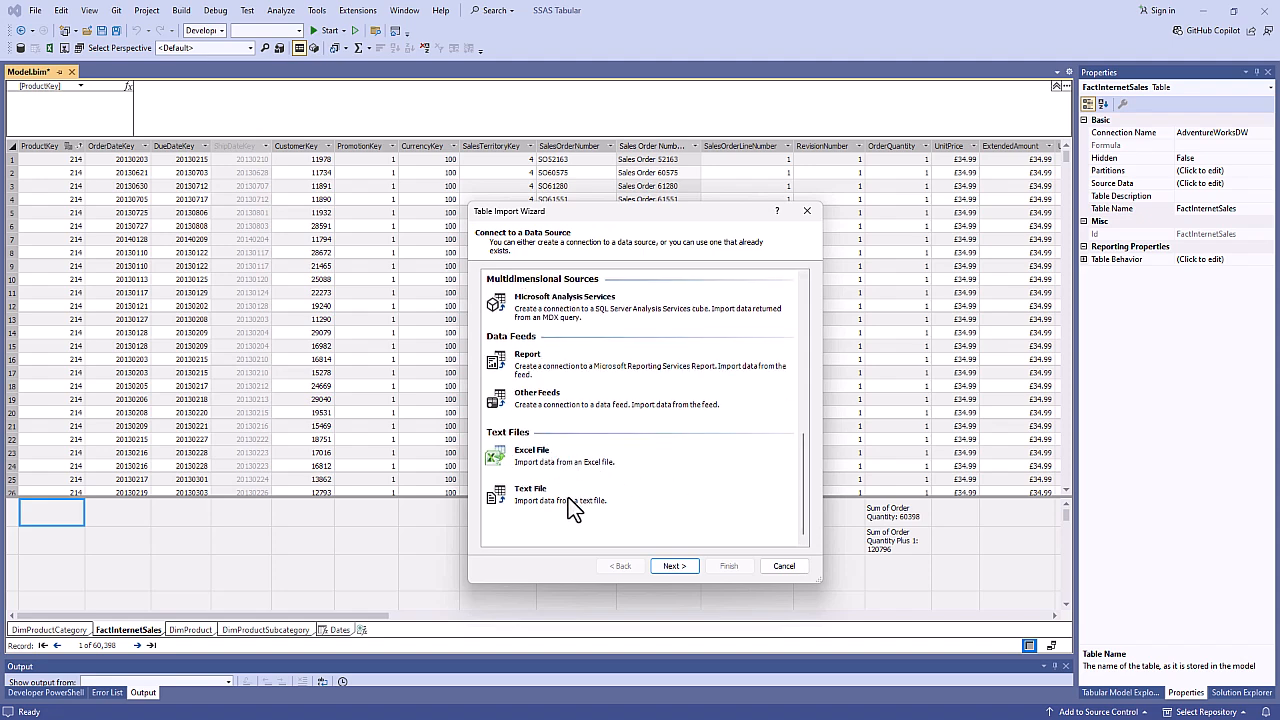
left_click(784, 566)
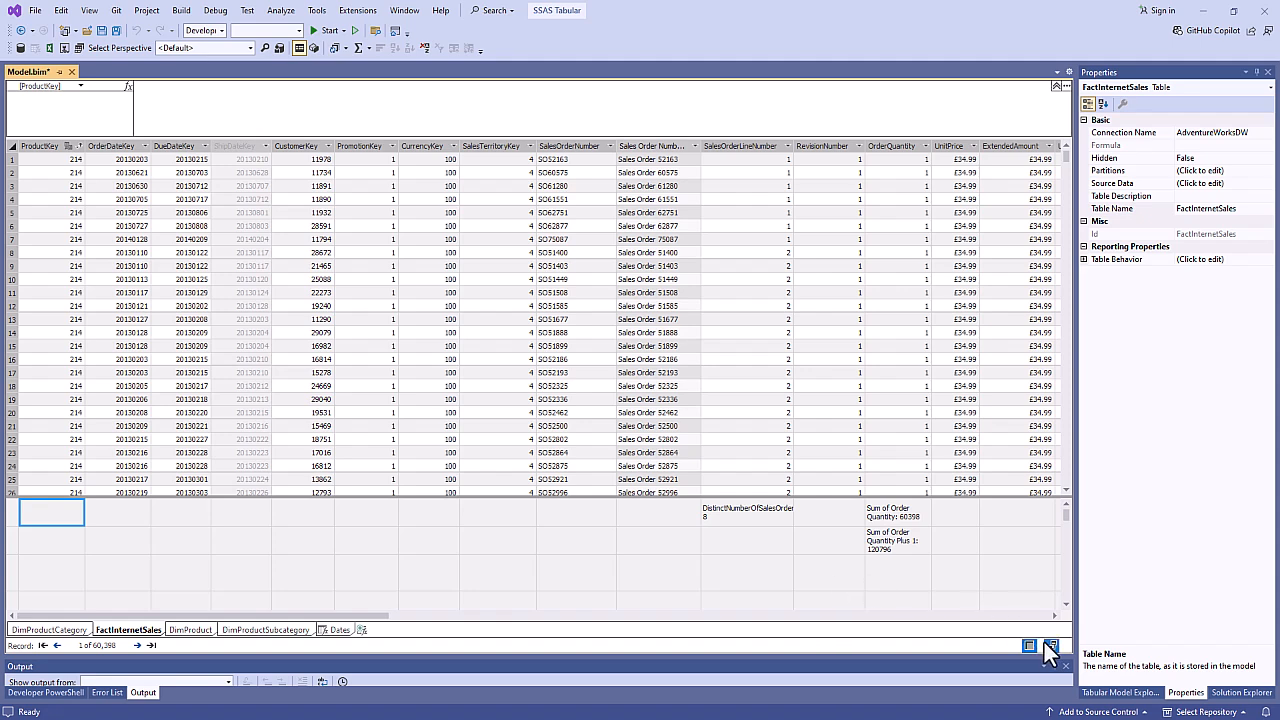
left_click(1052, 646)
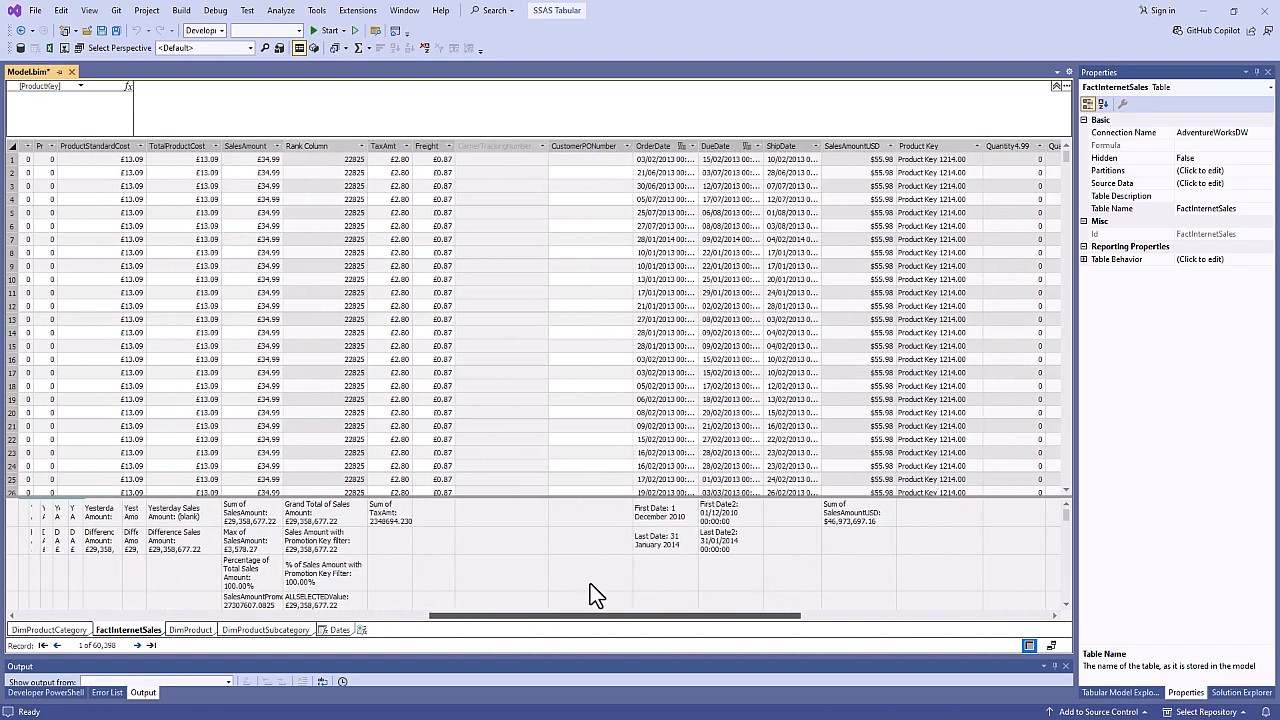
Inspect the Sales Amount with Promotion Key filter measure, Product Key and Calculated Column 1 formulas, then switch to Excel
left_click(390, 536)
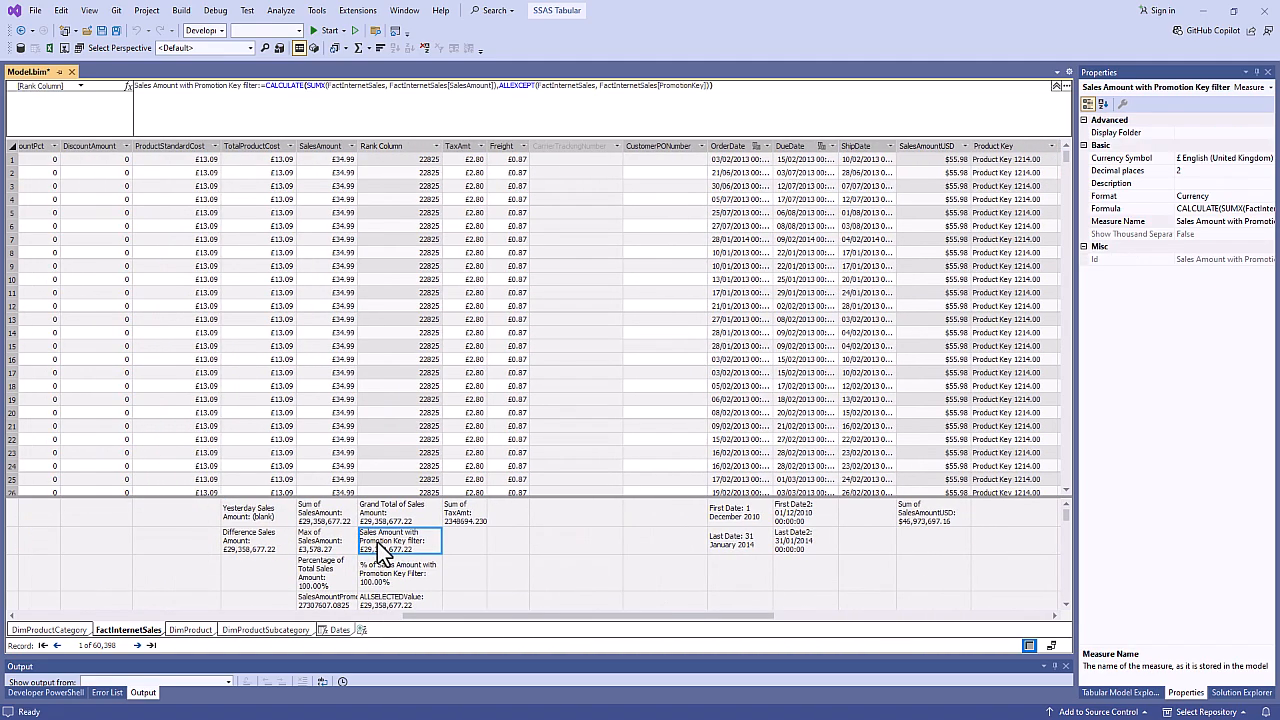
mouse_move(404, 520)
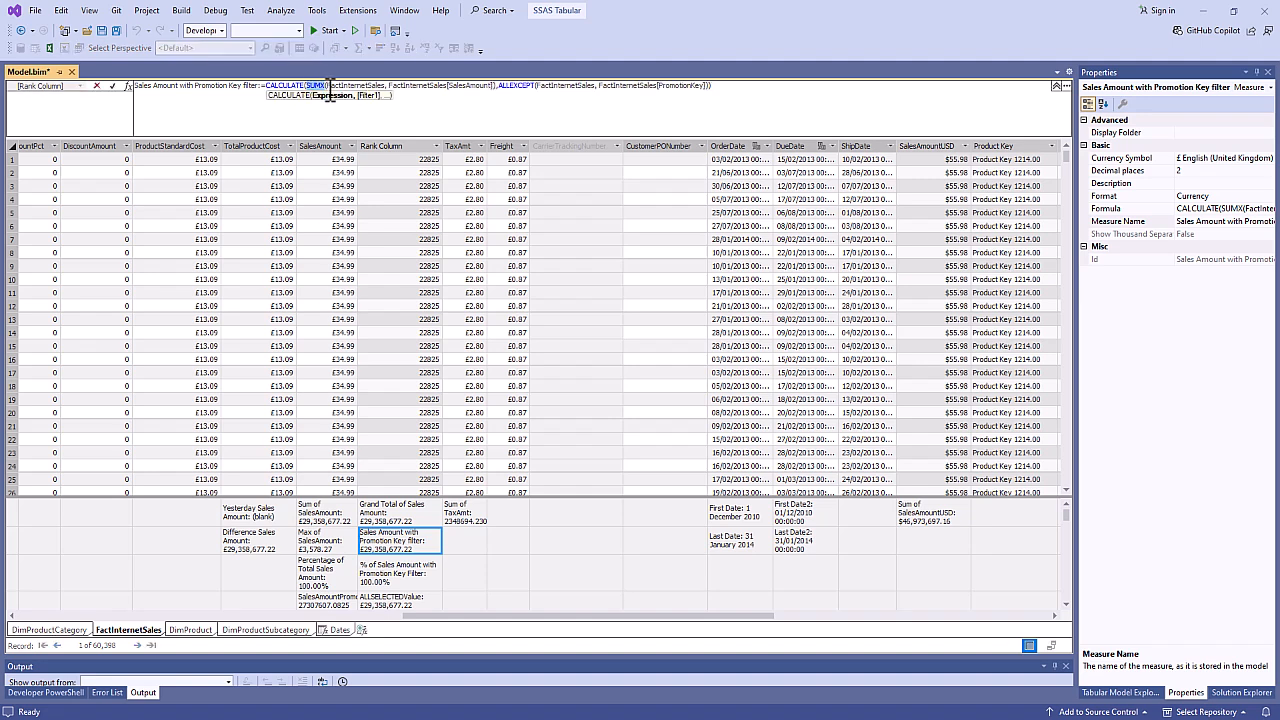
mouse_move(316, 388)
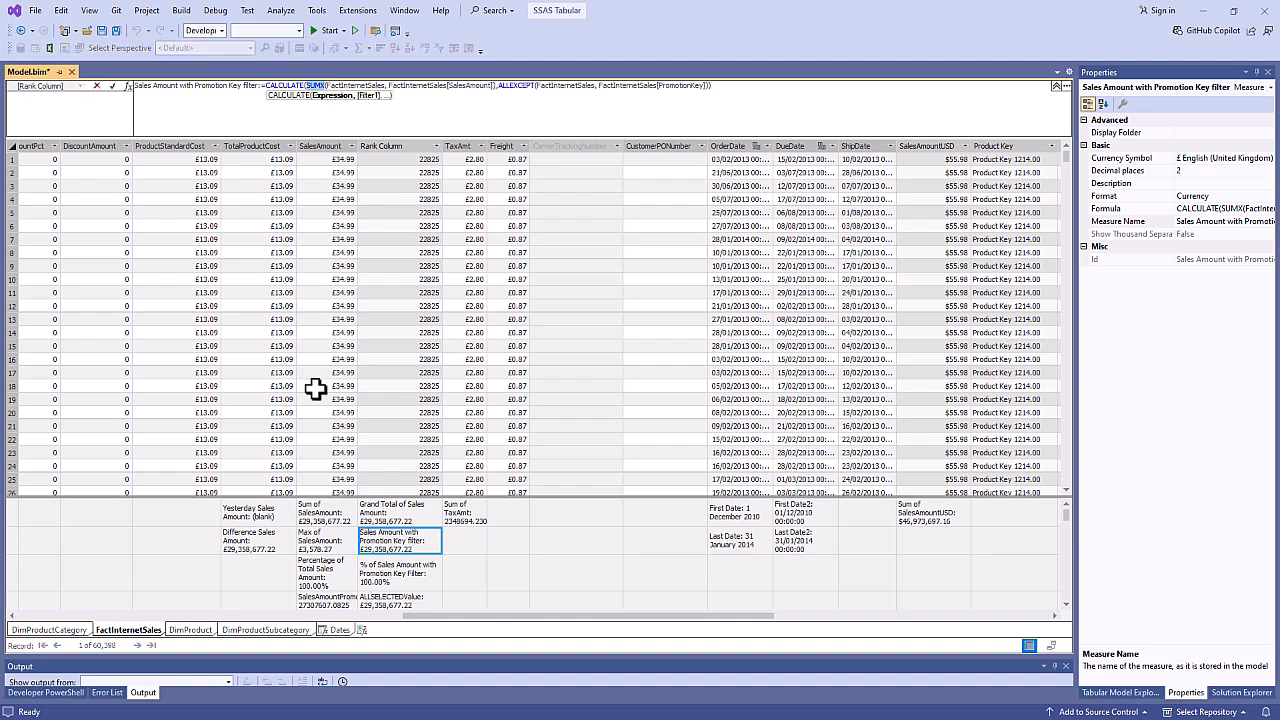
left_click(254, 512)
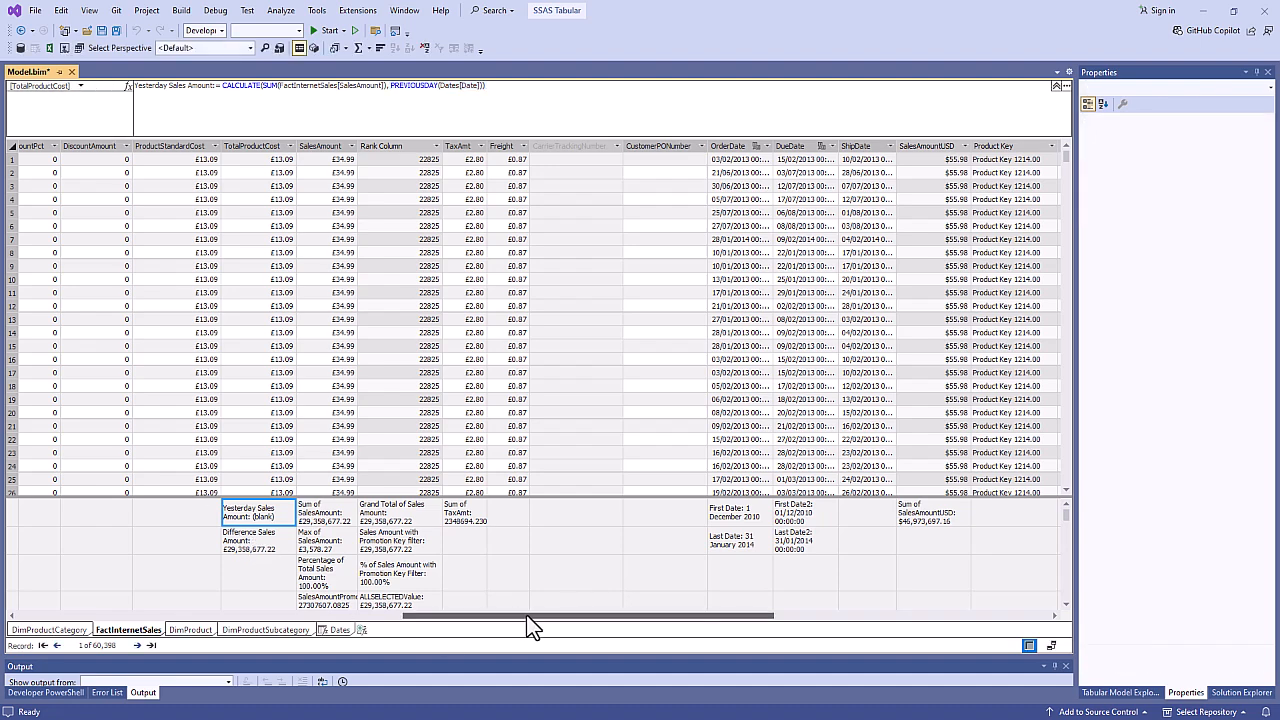
scroll("right", 3)
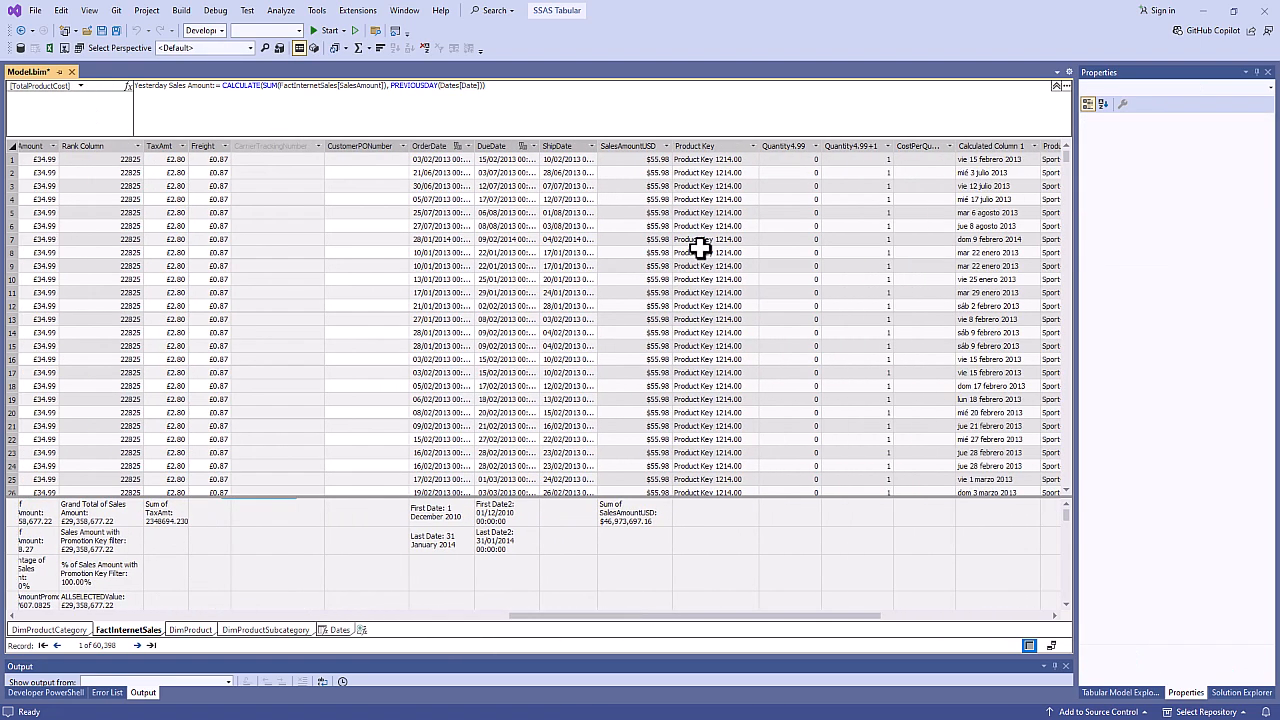
left_click(710, 252)
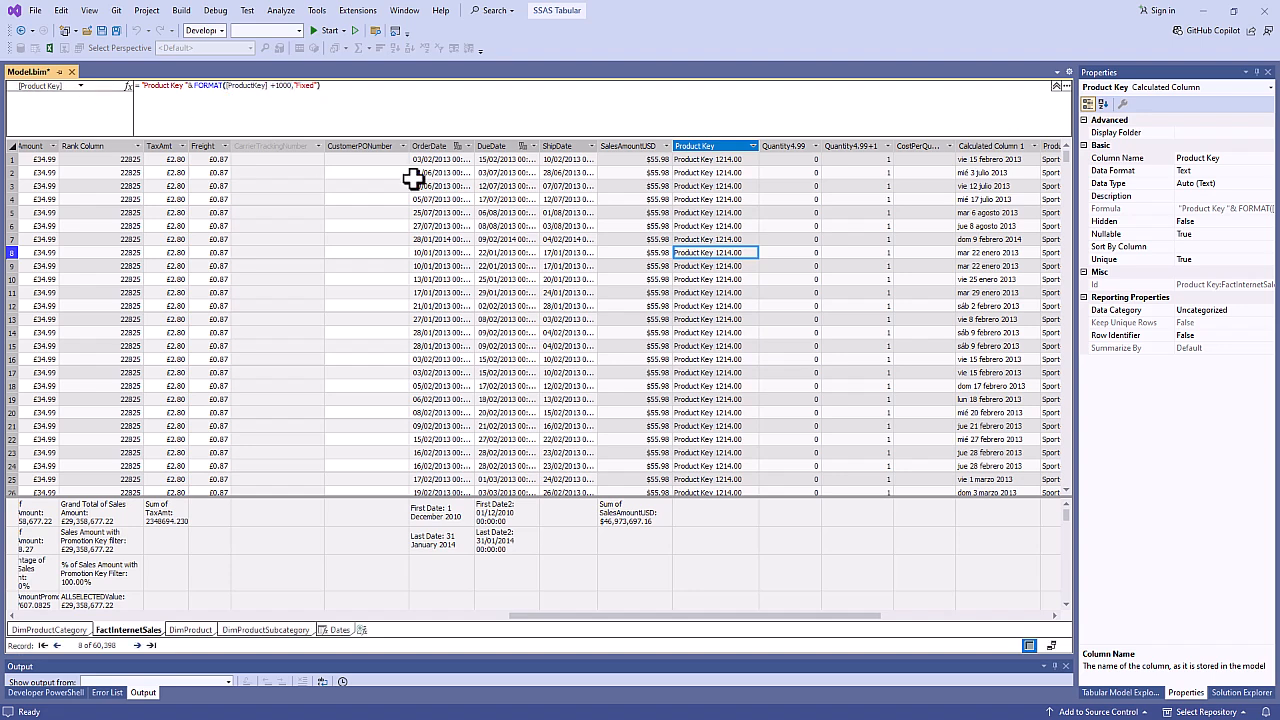
left_click(996, 144)
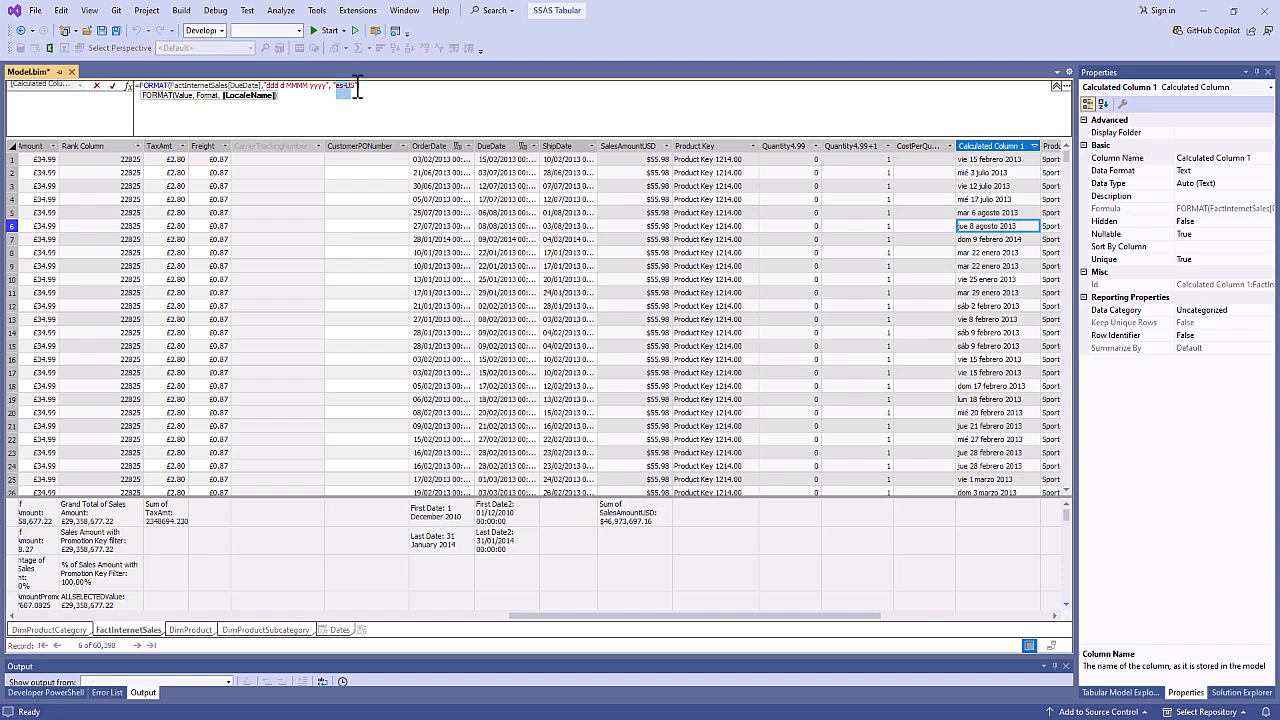
left_click(324, 12)
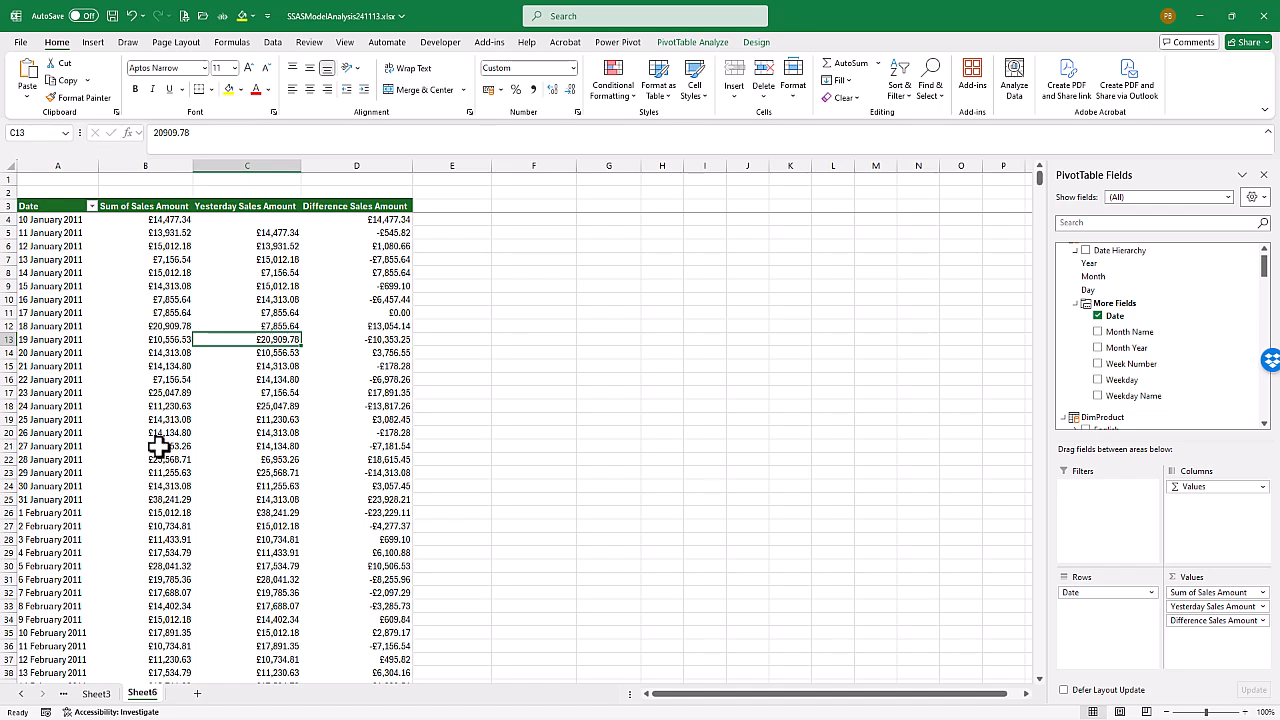
Select Yesterday Sales Amount cells C7:C9 to check their totals, then return to the tabular model
left_click_drag(144, 260, 144, 404)
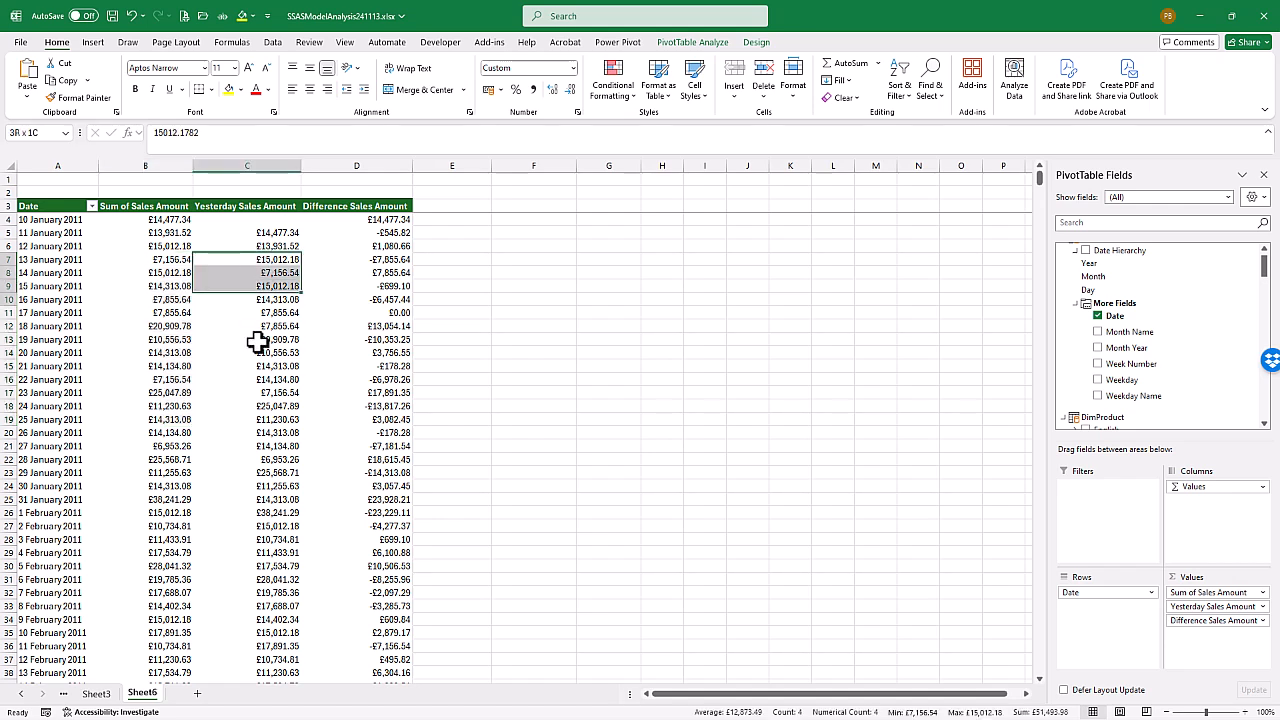
left_click(144, 246)
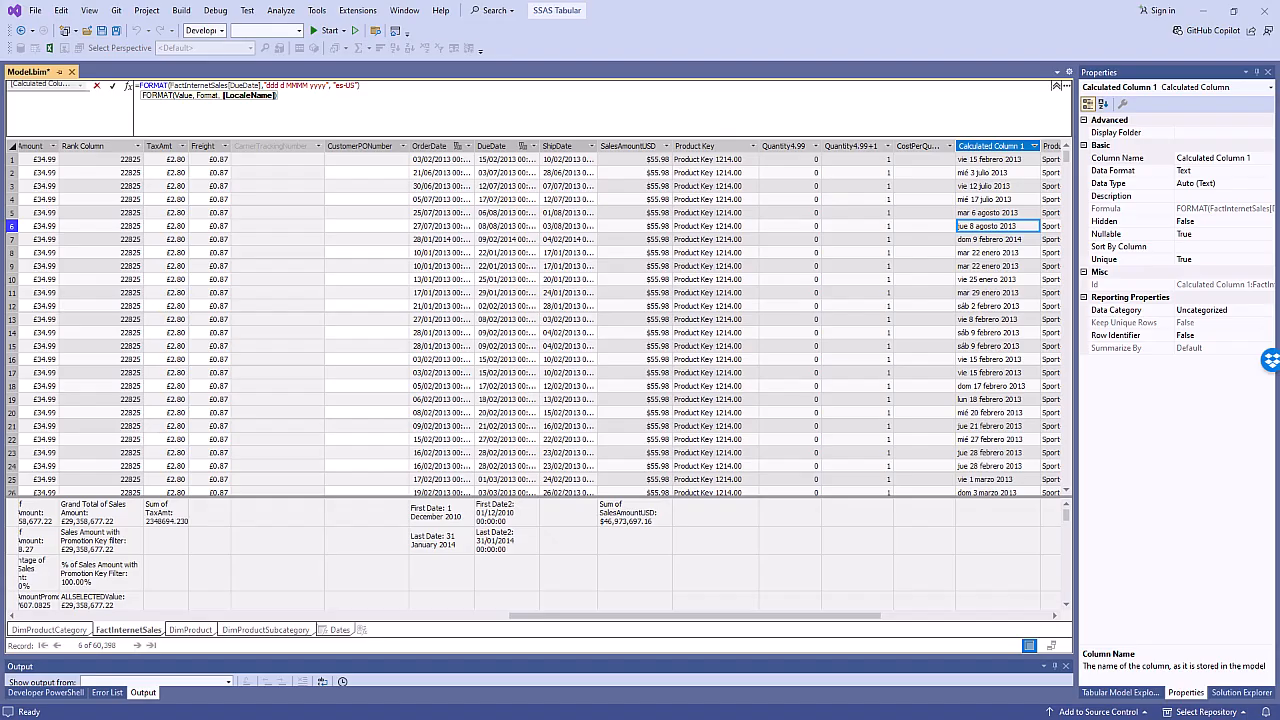
Review DueDate's date display formats and the Grand Total of Sales Amount measure's Currency format
left_click(504, 280)
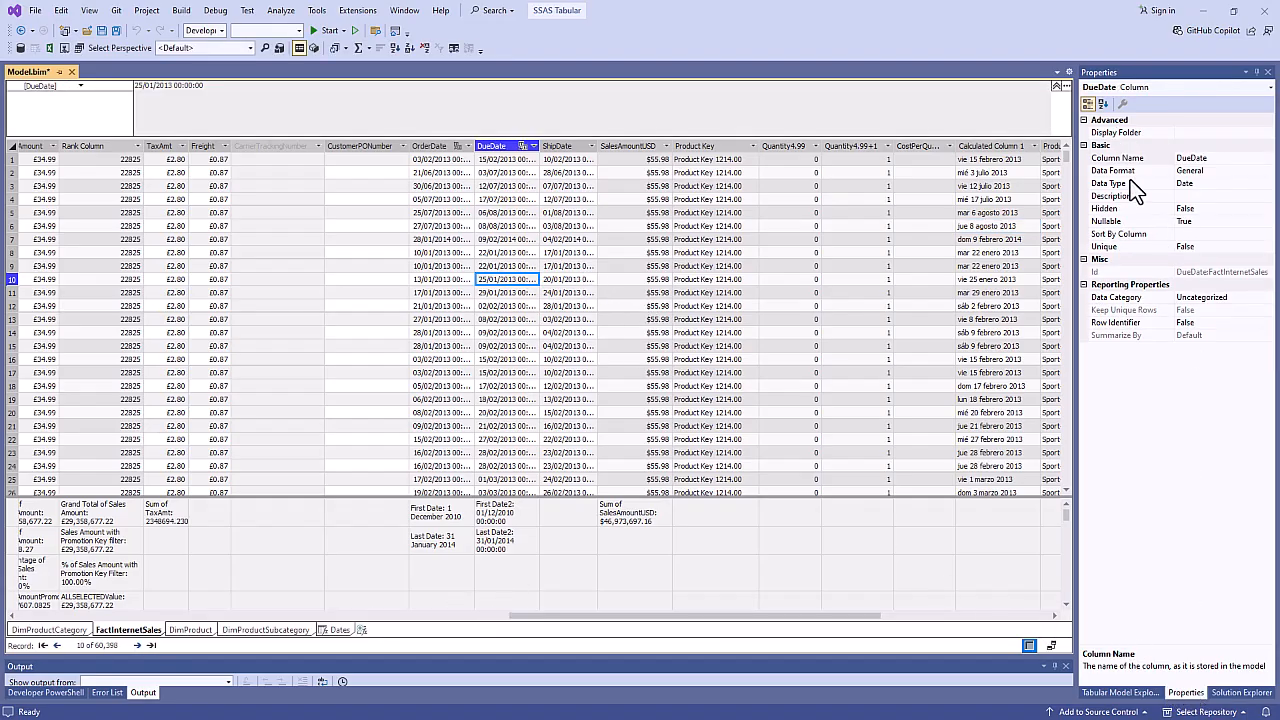
mouse_move(1230, 188)
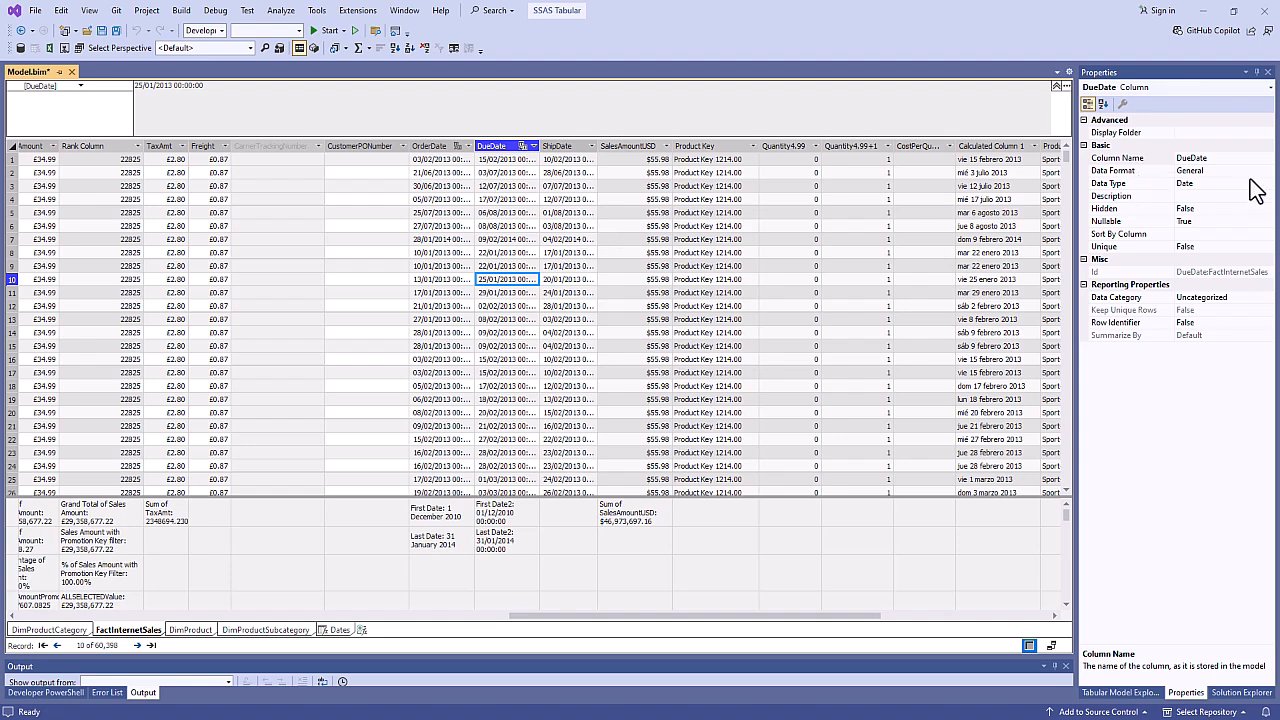
left_click(1272, 170)
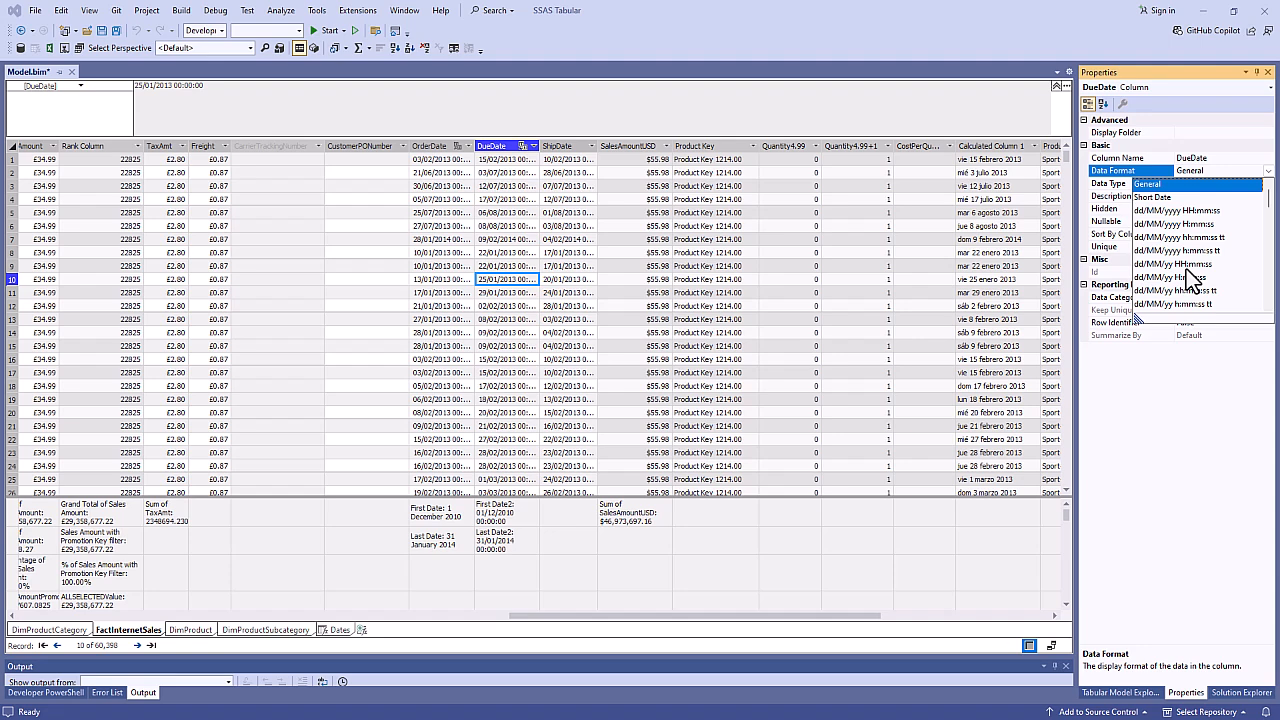
left_click(96, 524)
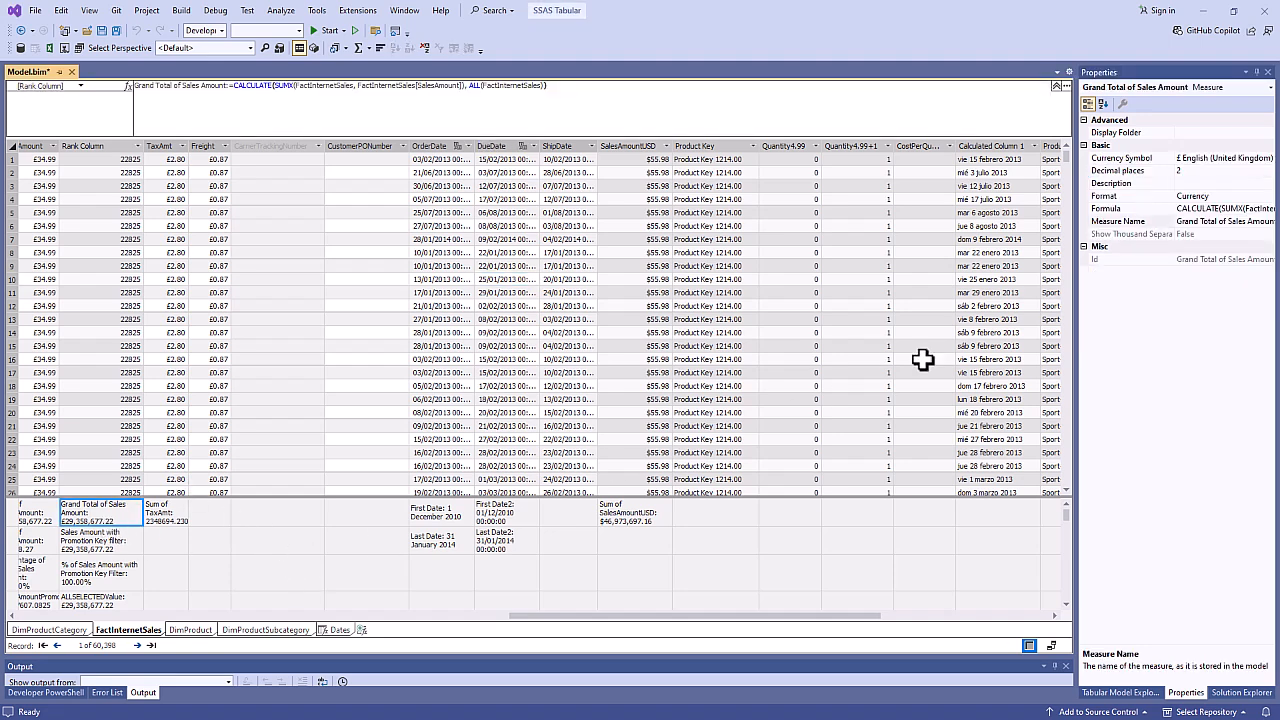
left_click(1252, 196)
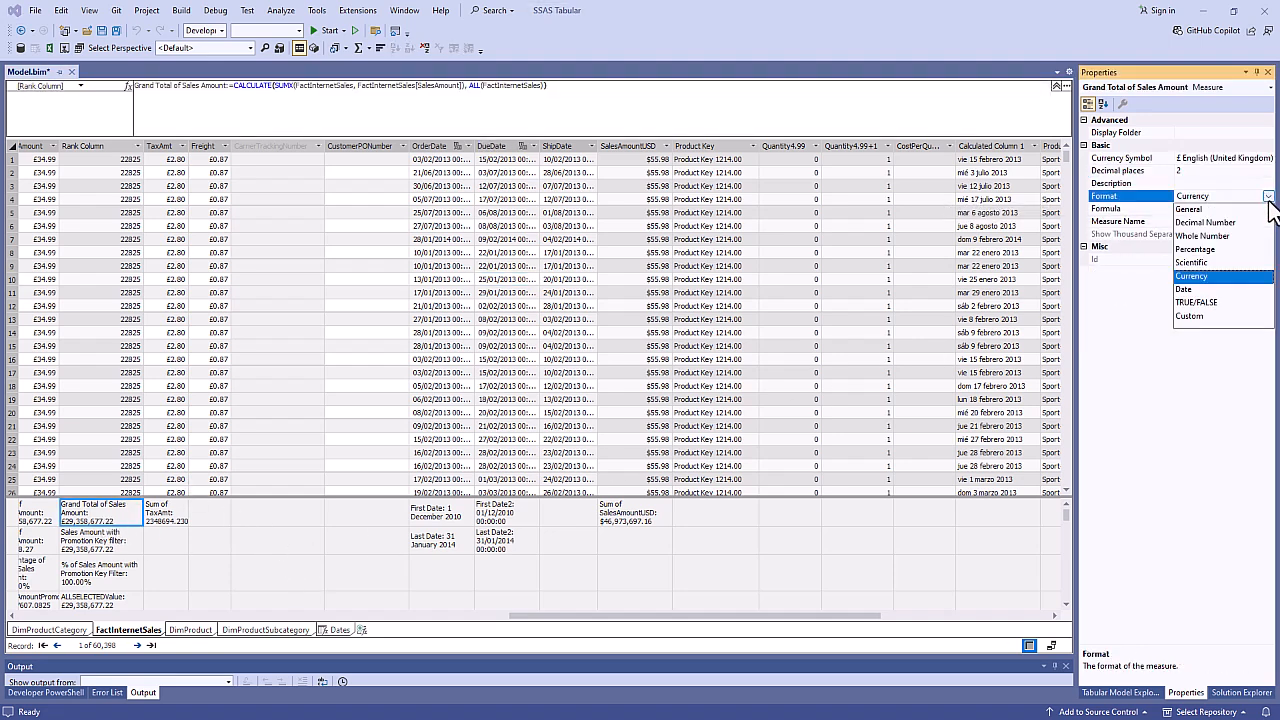
left_click(1194, 274)
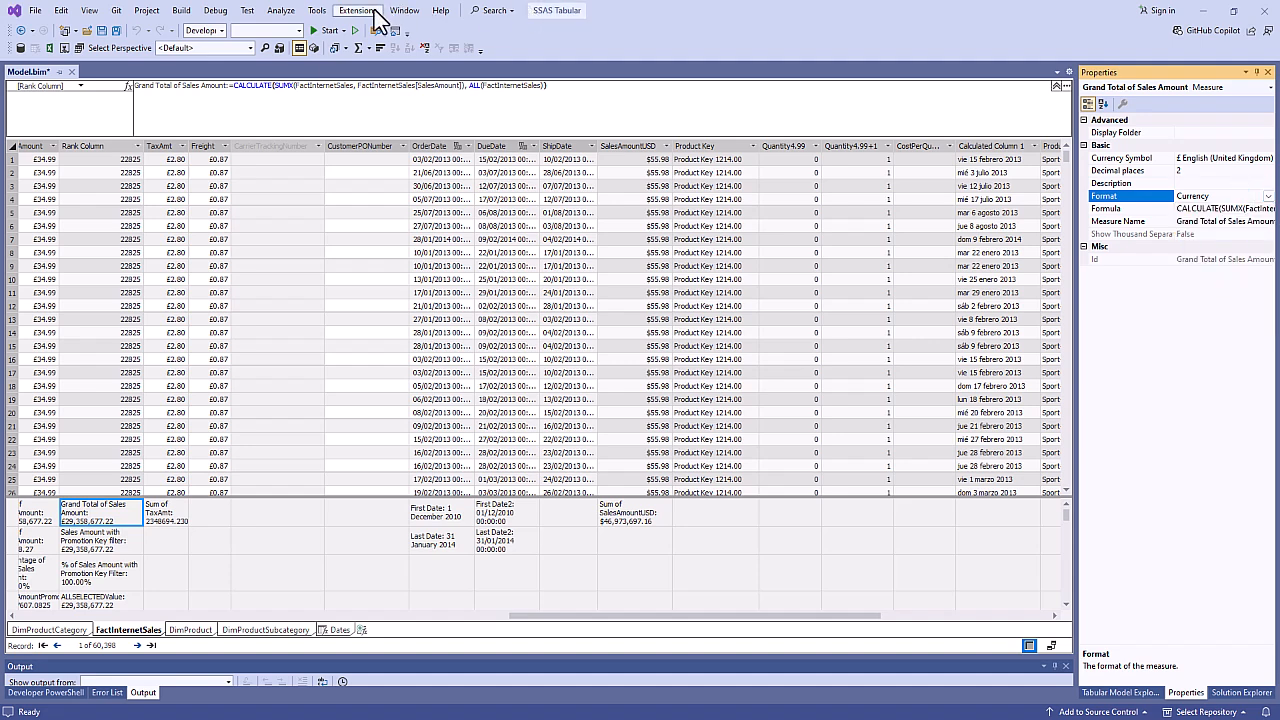
left_click(360, 12)
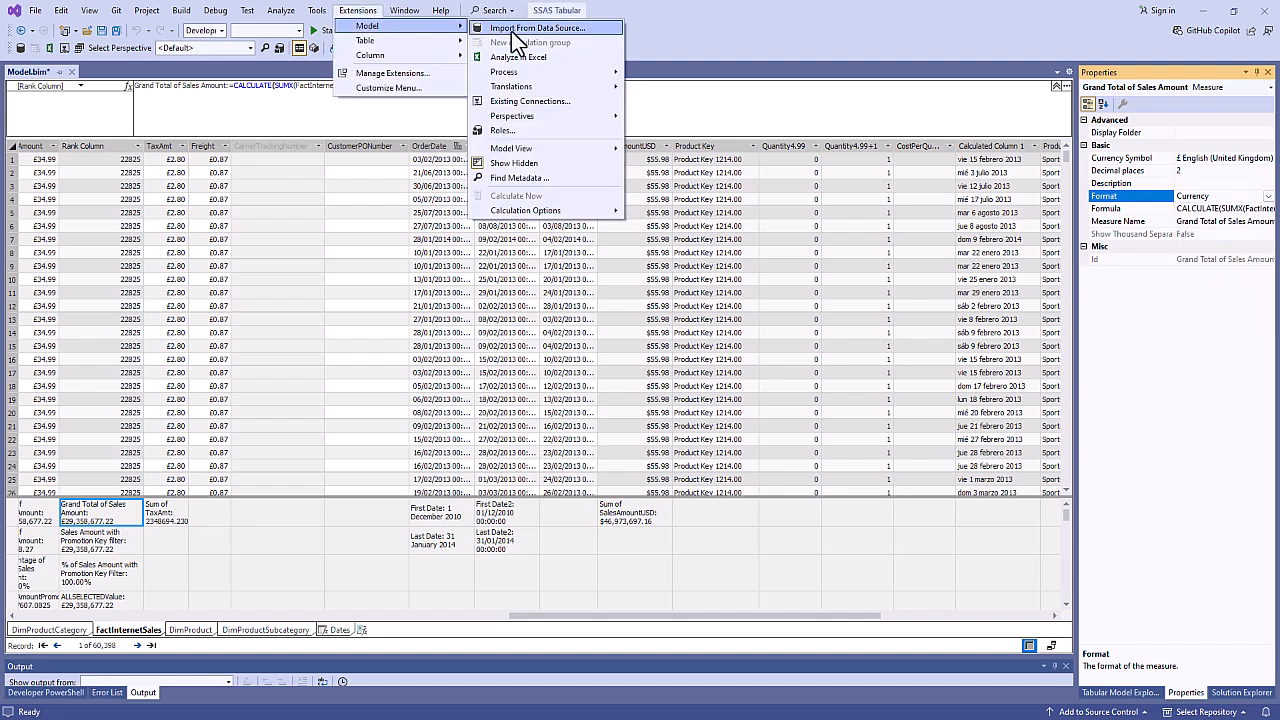
mouse_move(552, 130)
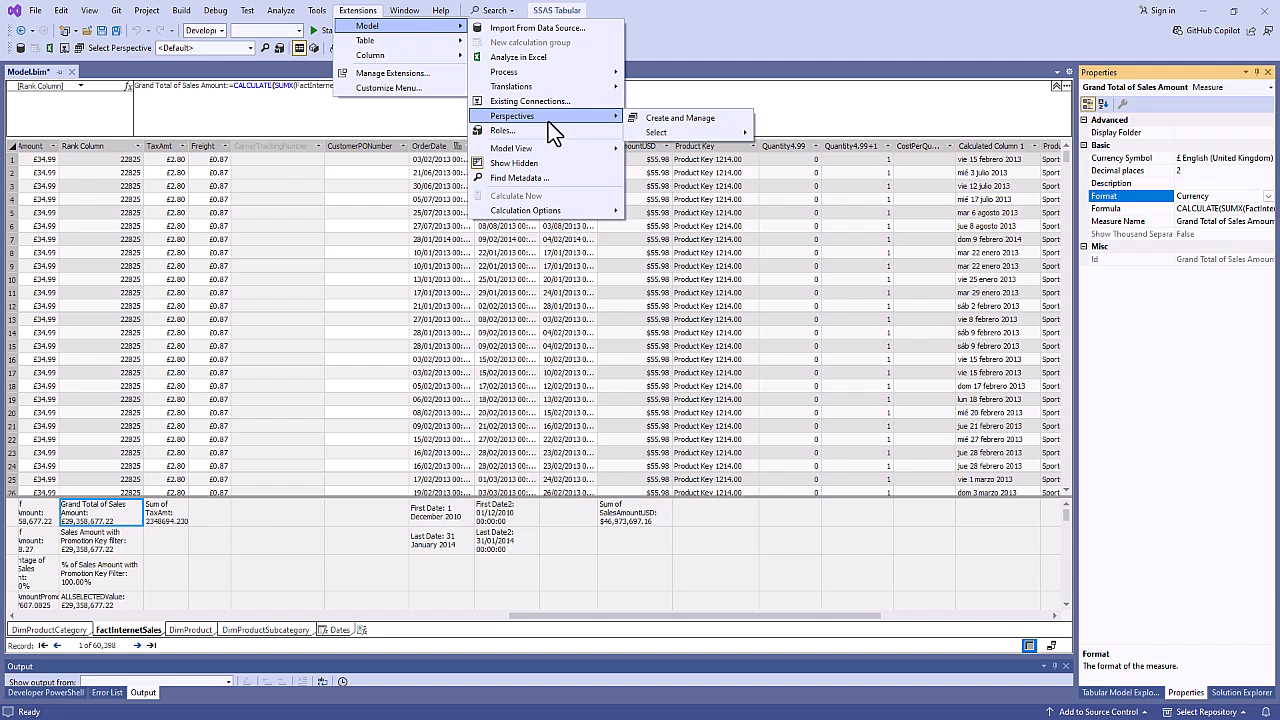
mouse_move(512, 164)
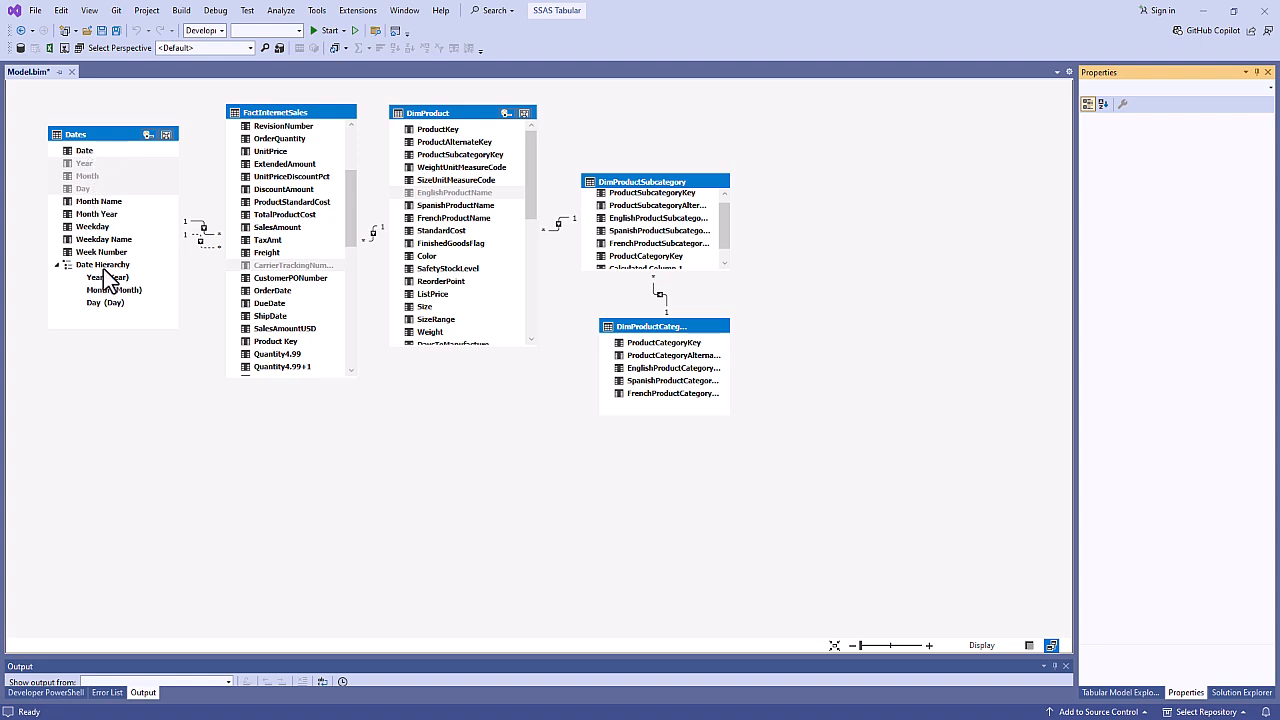
mouse_move(116, 192)
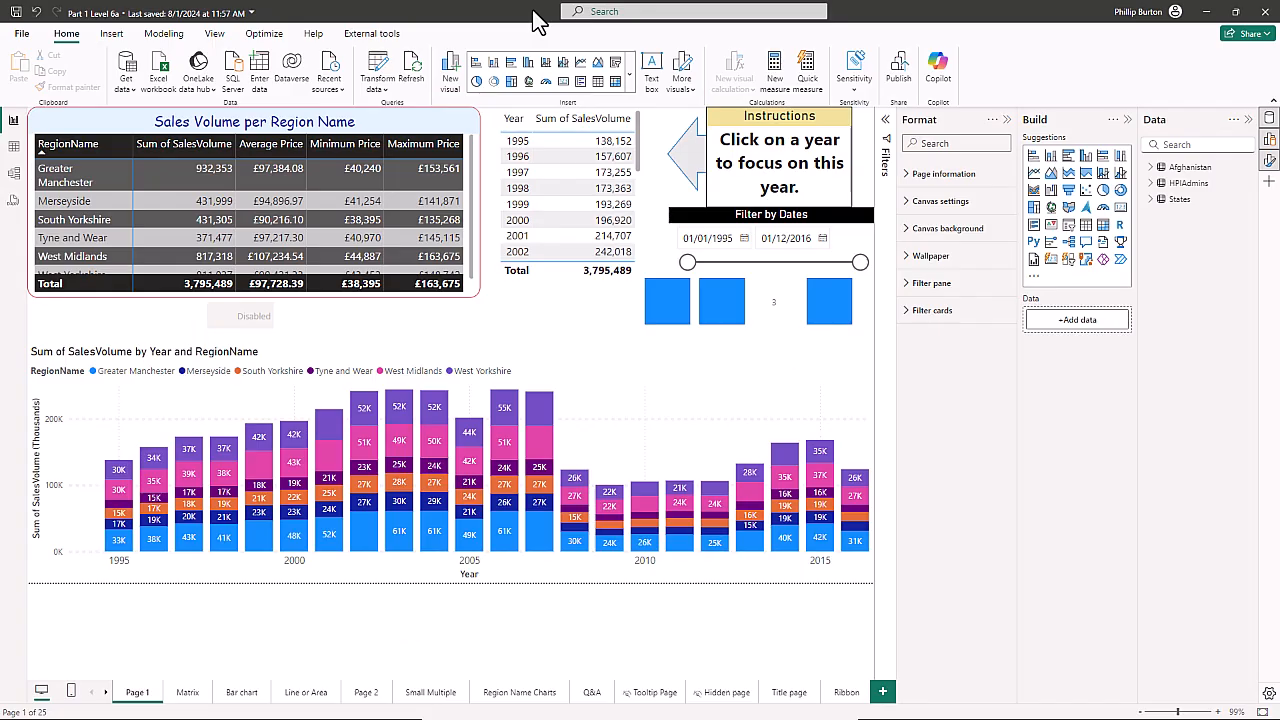
Show the Modeling ribbon commands over the sales volume by region report
left_click(166, 32)
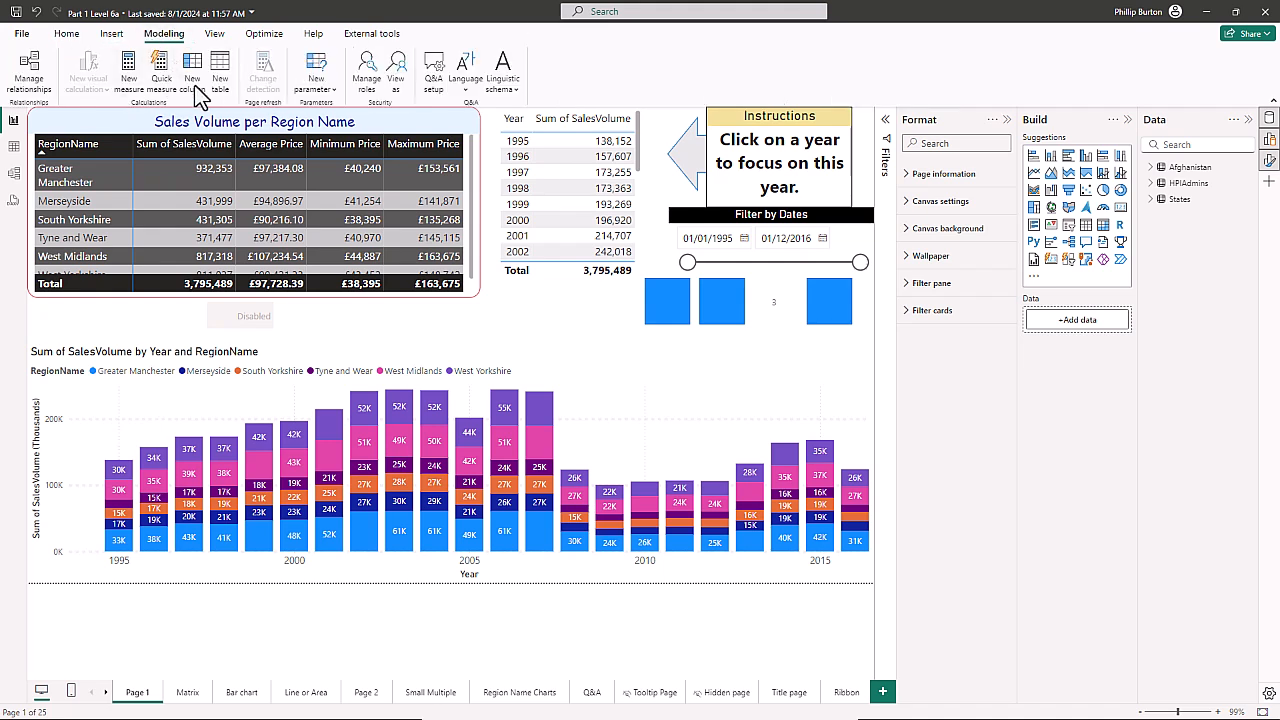
mouse_move(200, 80)
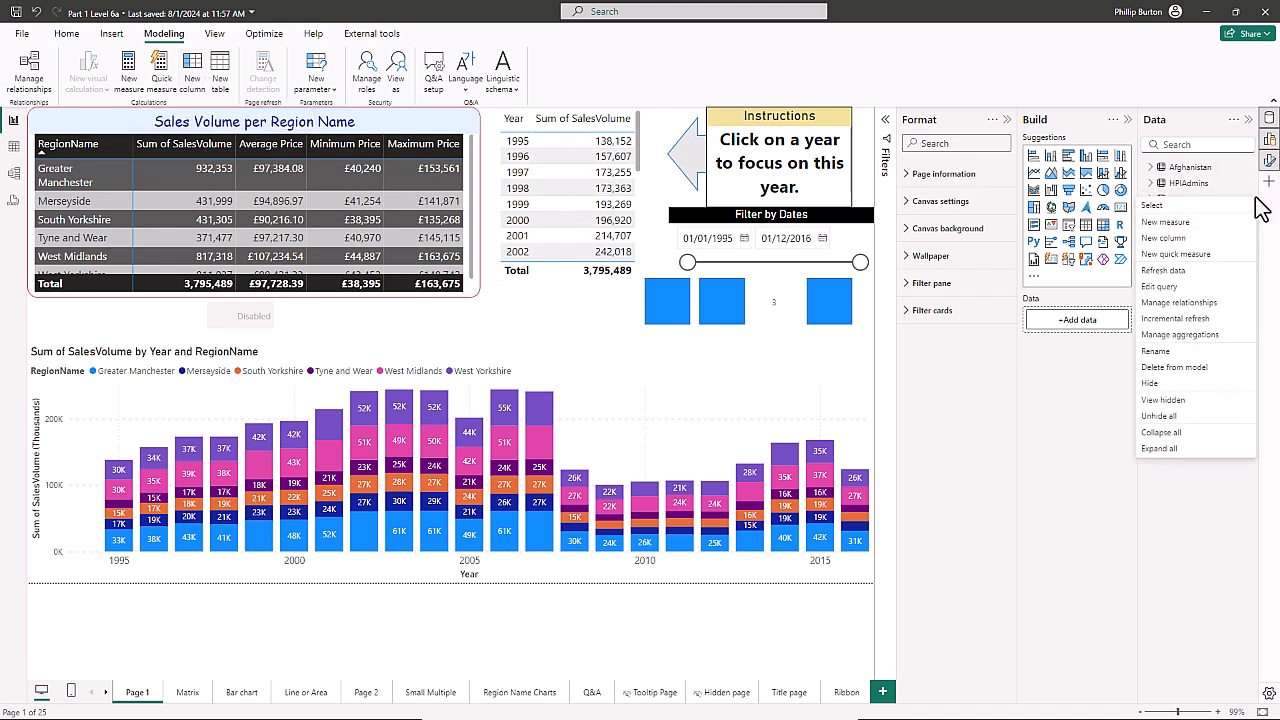
mouse_move(1196, 224)
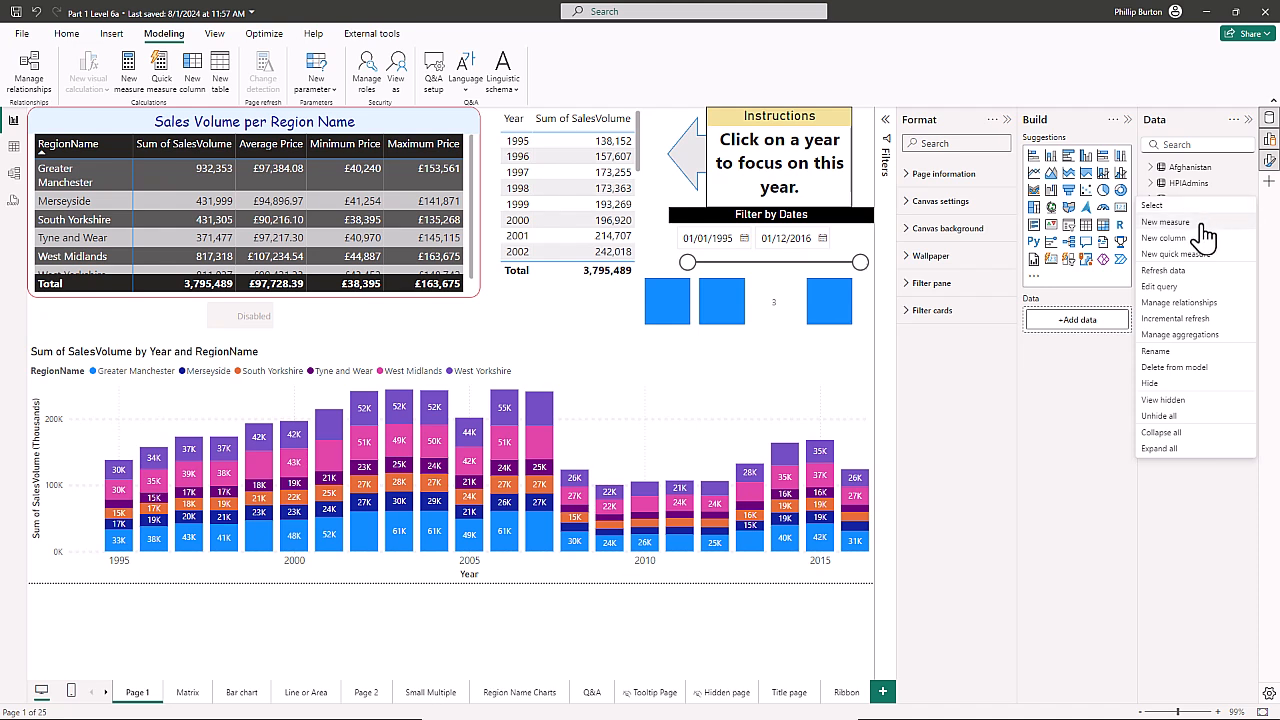
mouse_move(1180, 244)
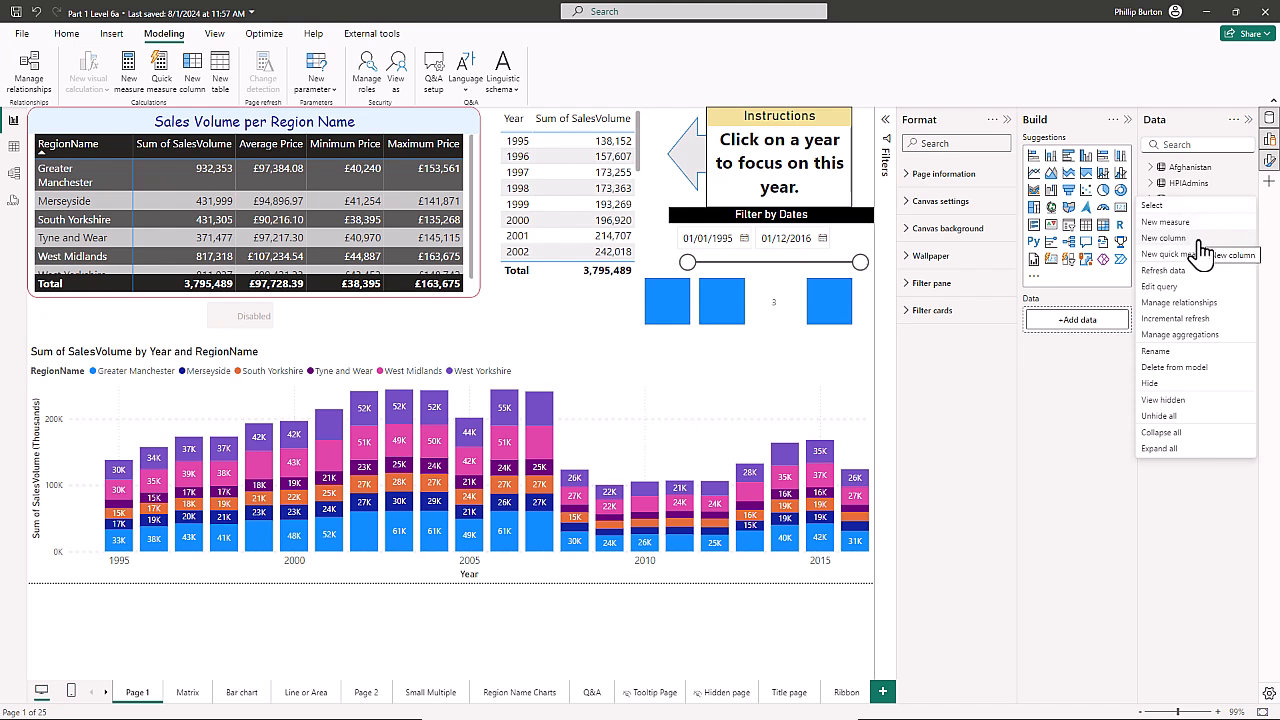
mouse_move(1198, 258)
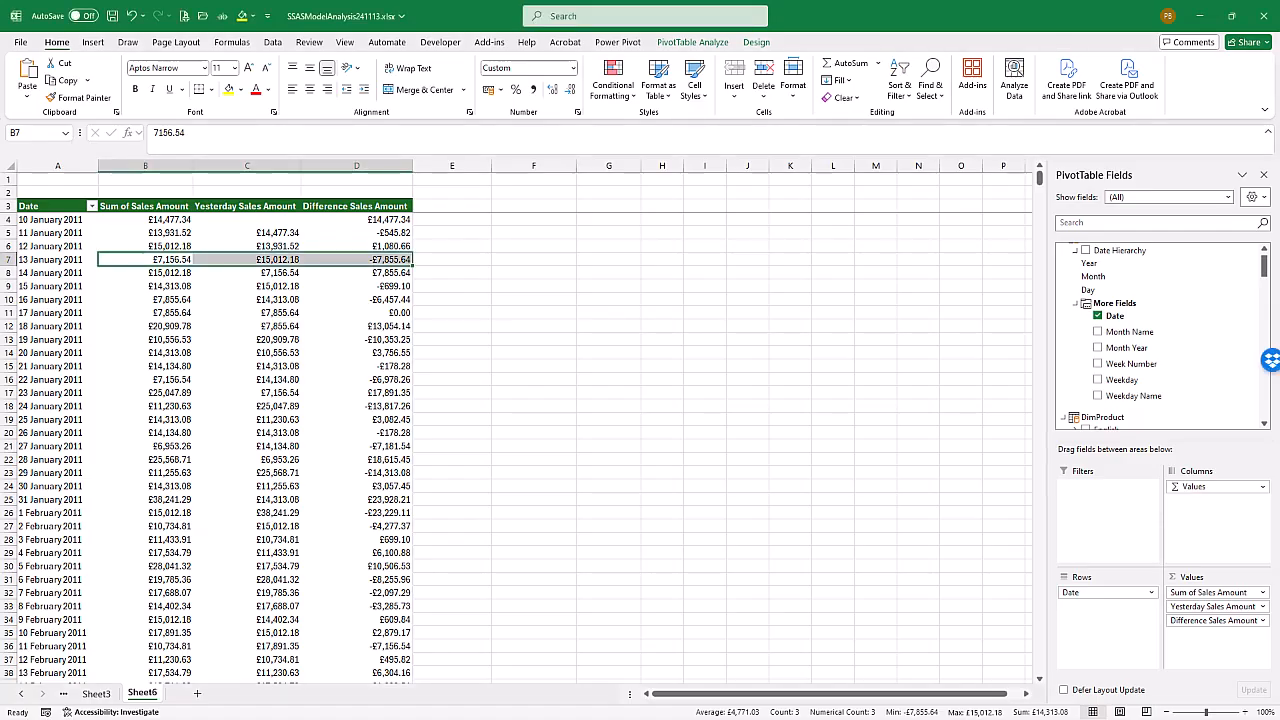
mouse_move(622, 44)
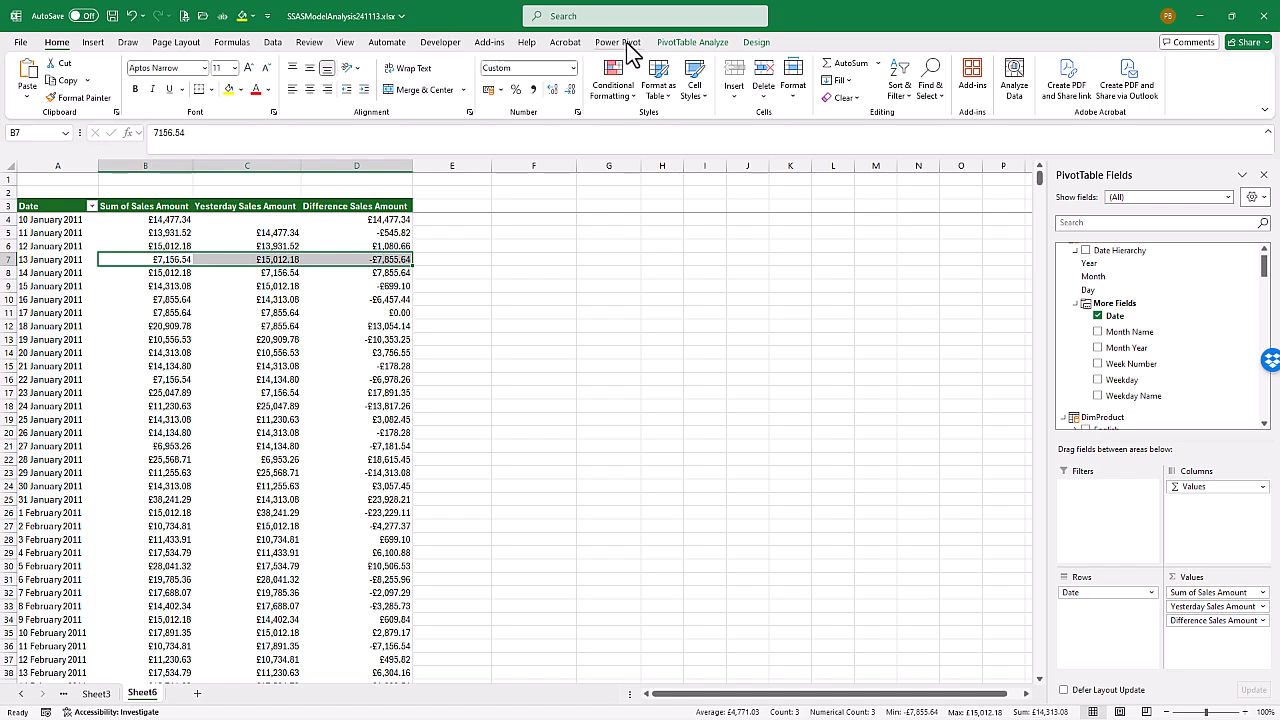
Open the Power Pivot Manage Data Model window from Excel's Data ribbon
left_click(624, 42)
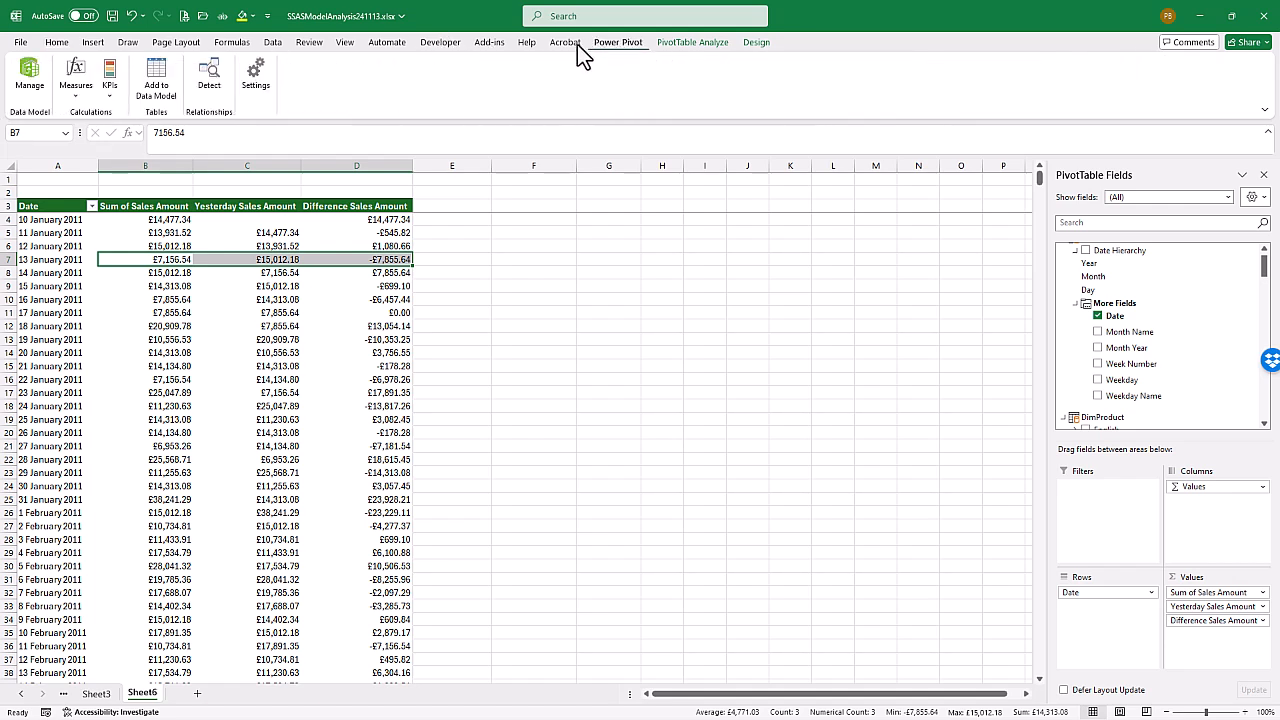
mouse_move(30, 104)
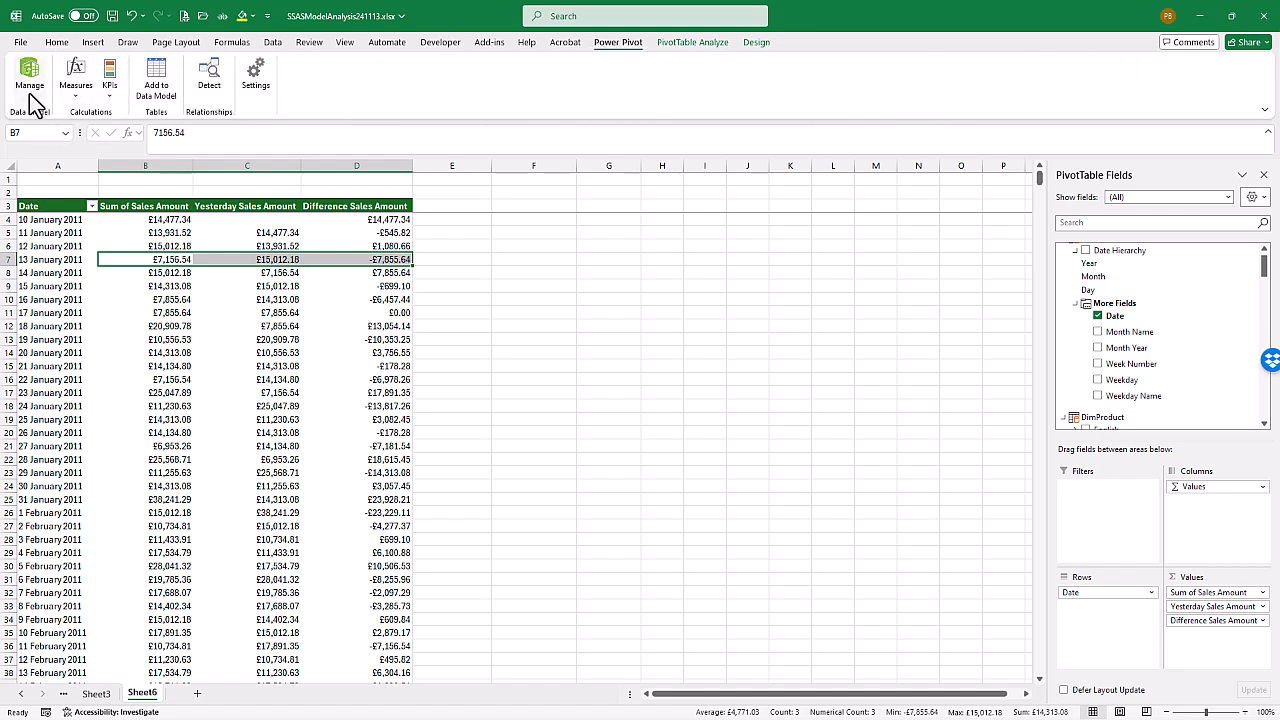
mouse_move(284, 48)
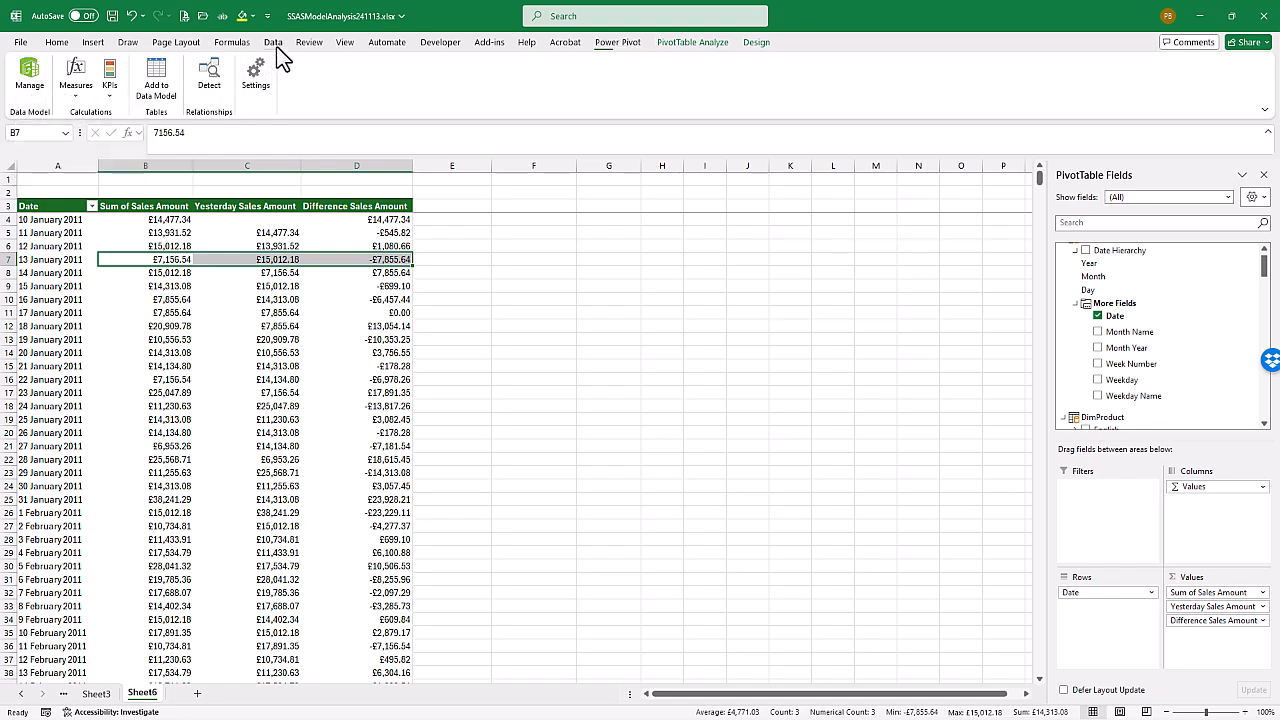
left_click(268, 42)
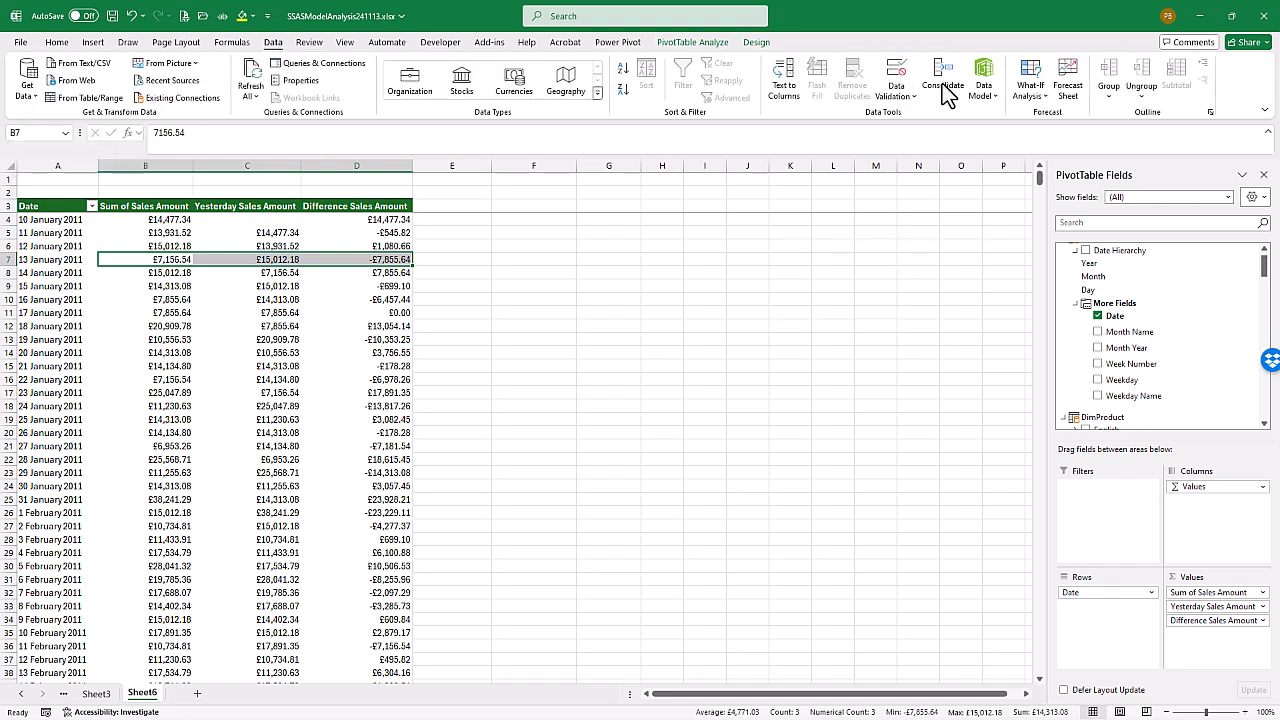
left_click(980, 76)
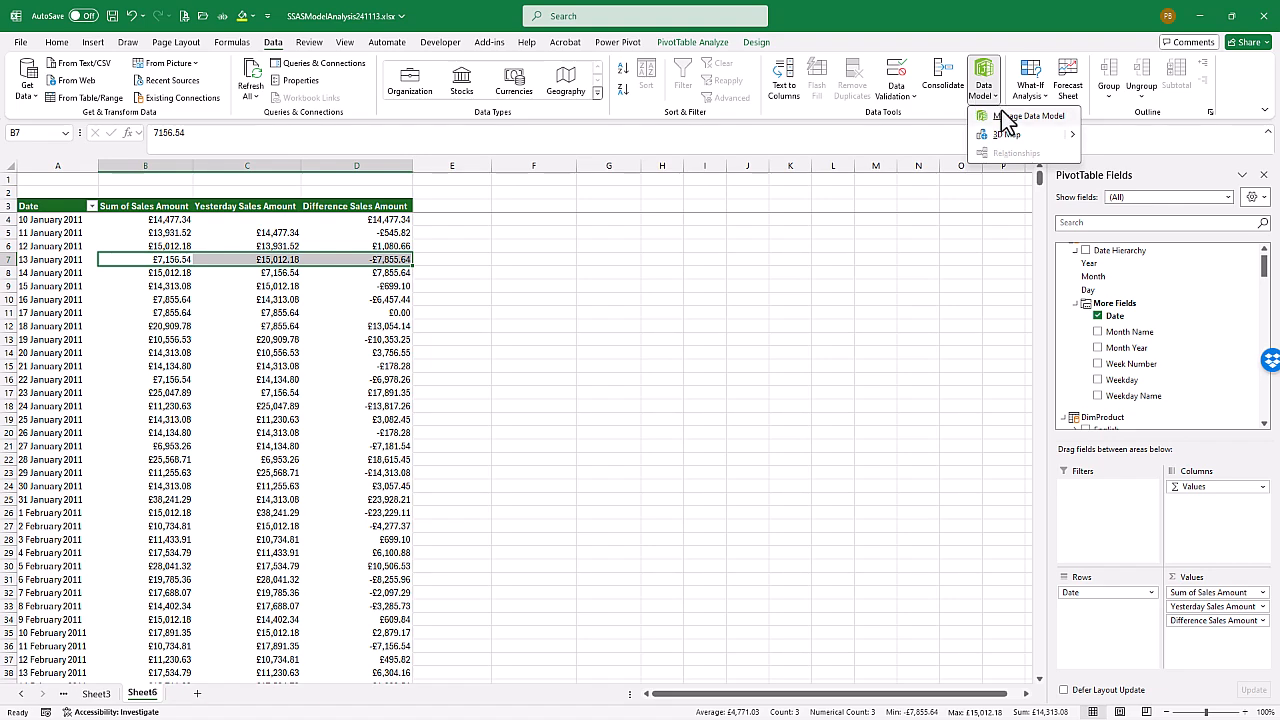
left_click(1028, 116)
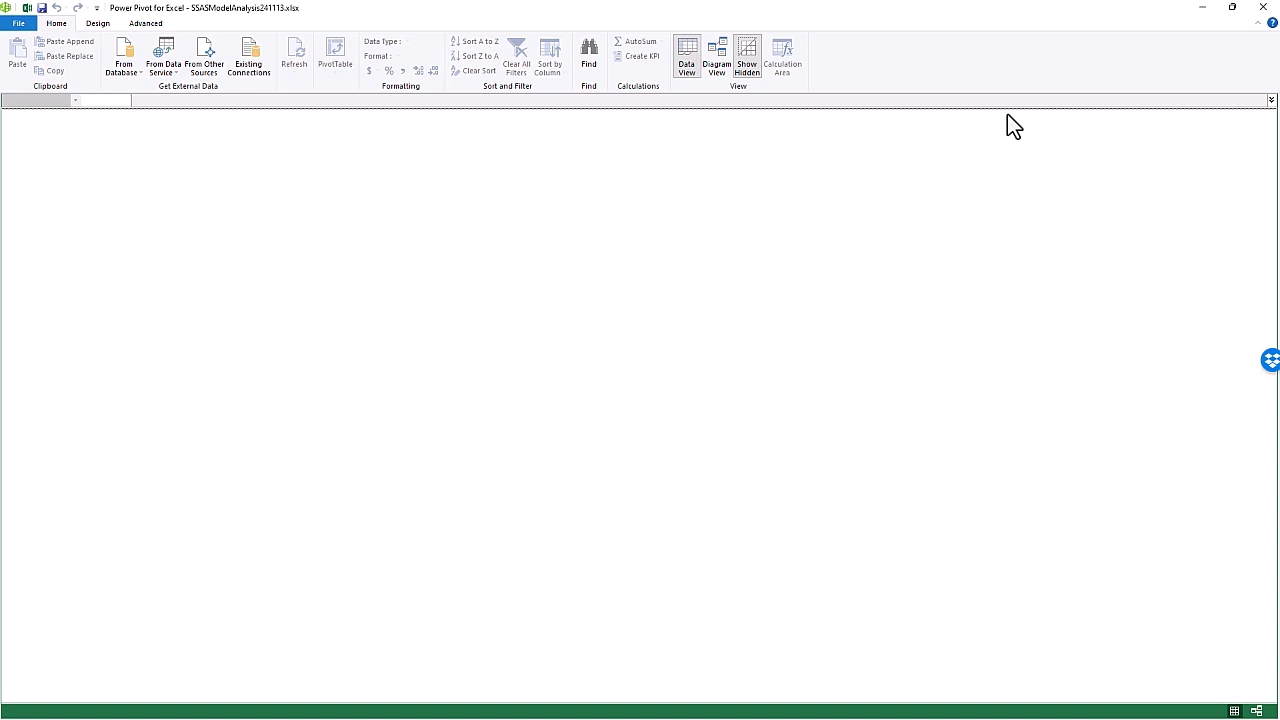
mouse_move(202, 76)
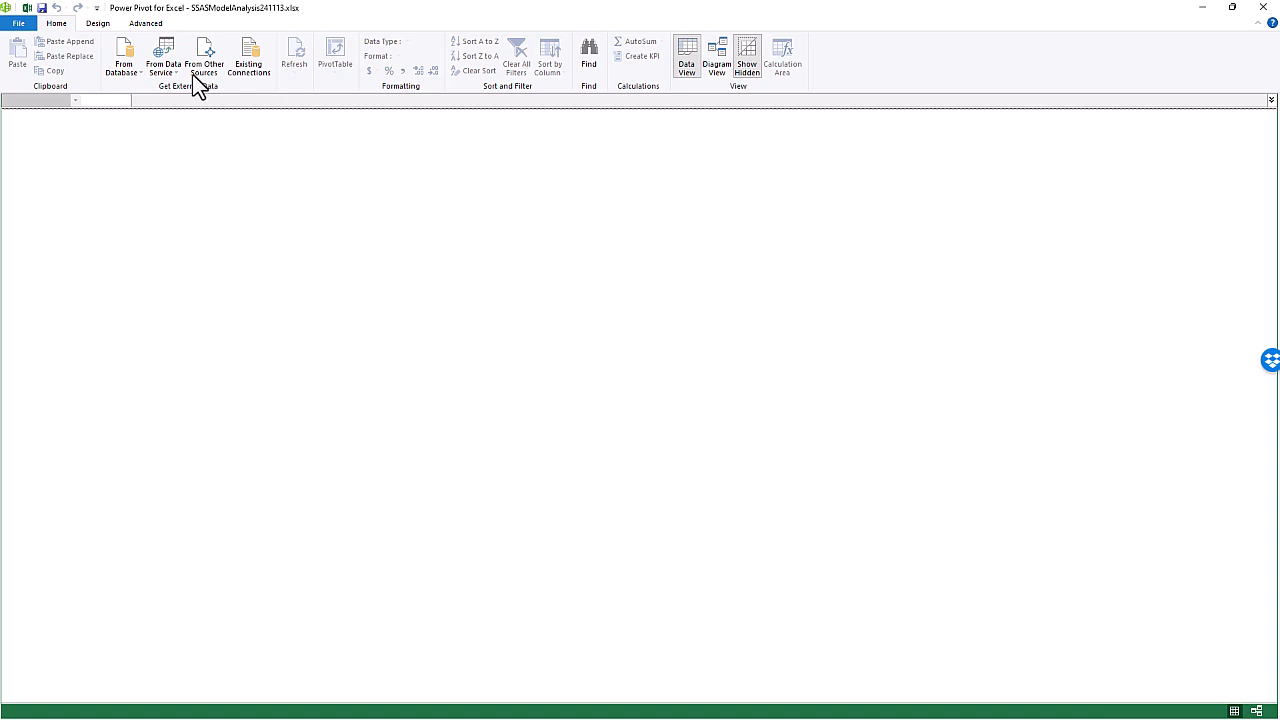
Browse the Table Import Wizard's data sources via From Other Sources and cancel it
left_click(128, 60)
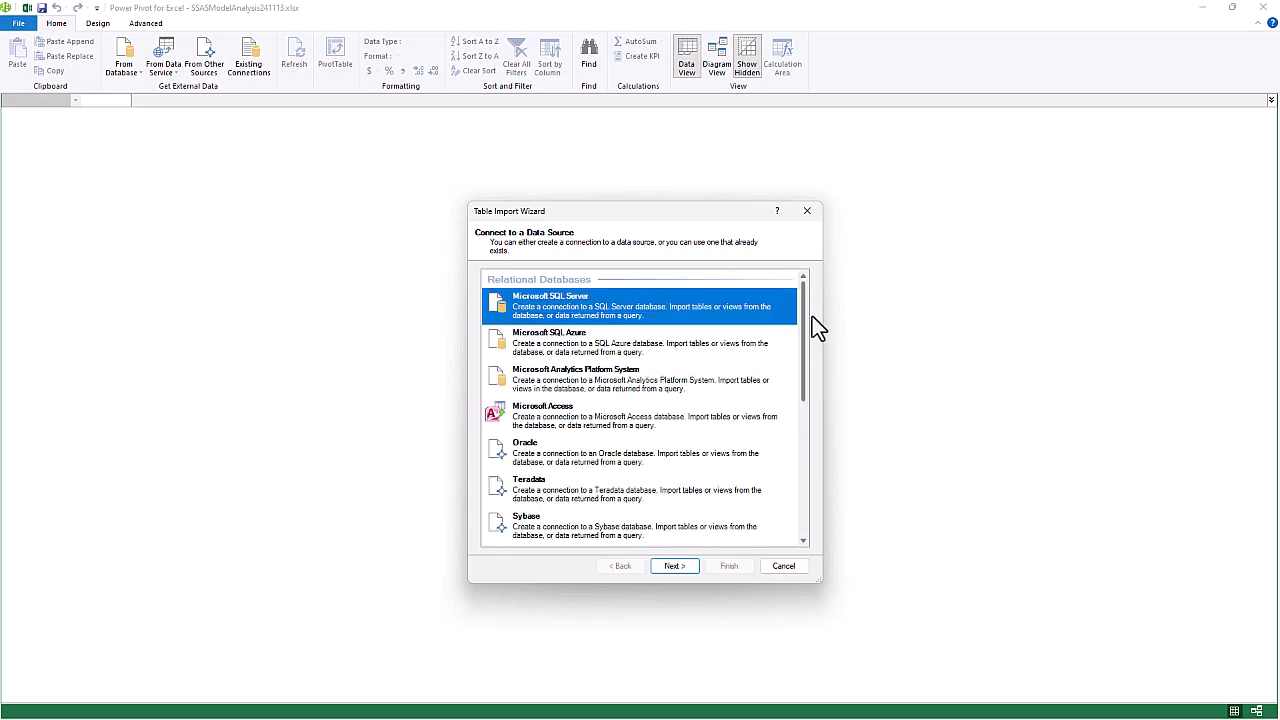
left_click(784, 564)
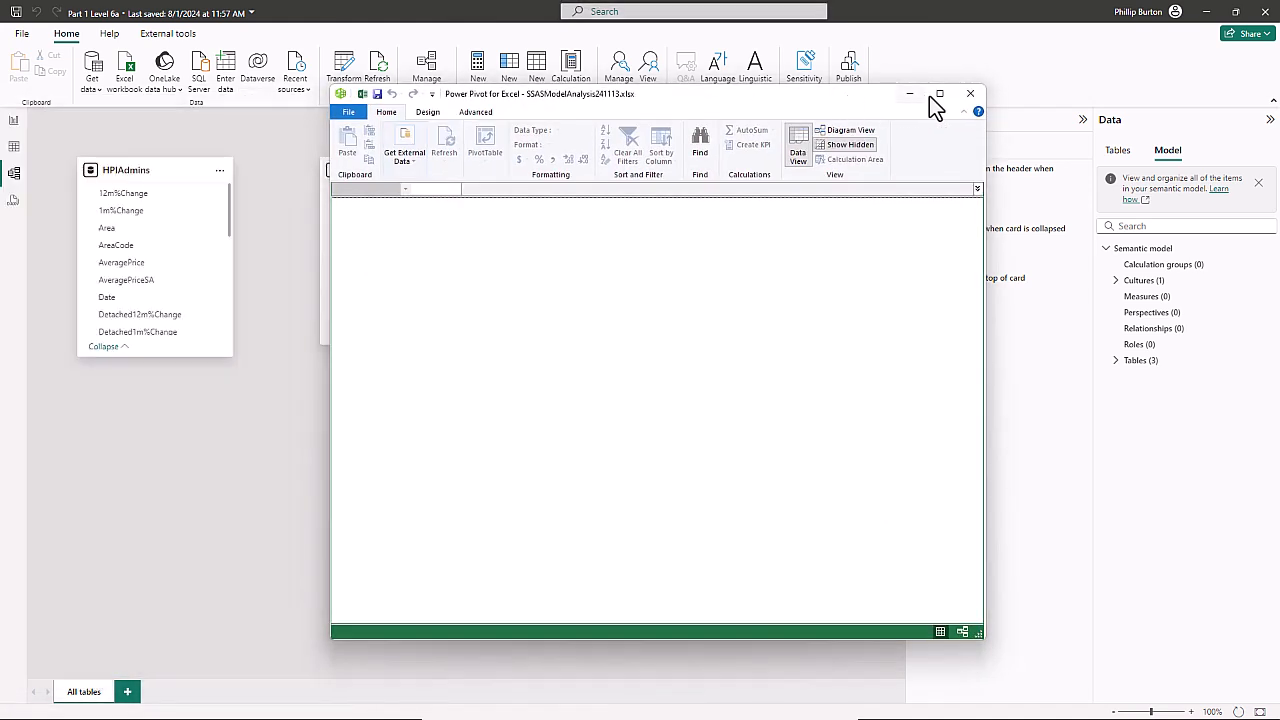
Put the Power Pivot window away to bring the Power BI report back in front
left_click(940, 92)
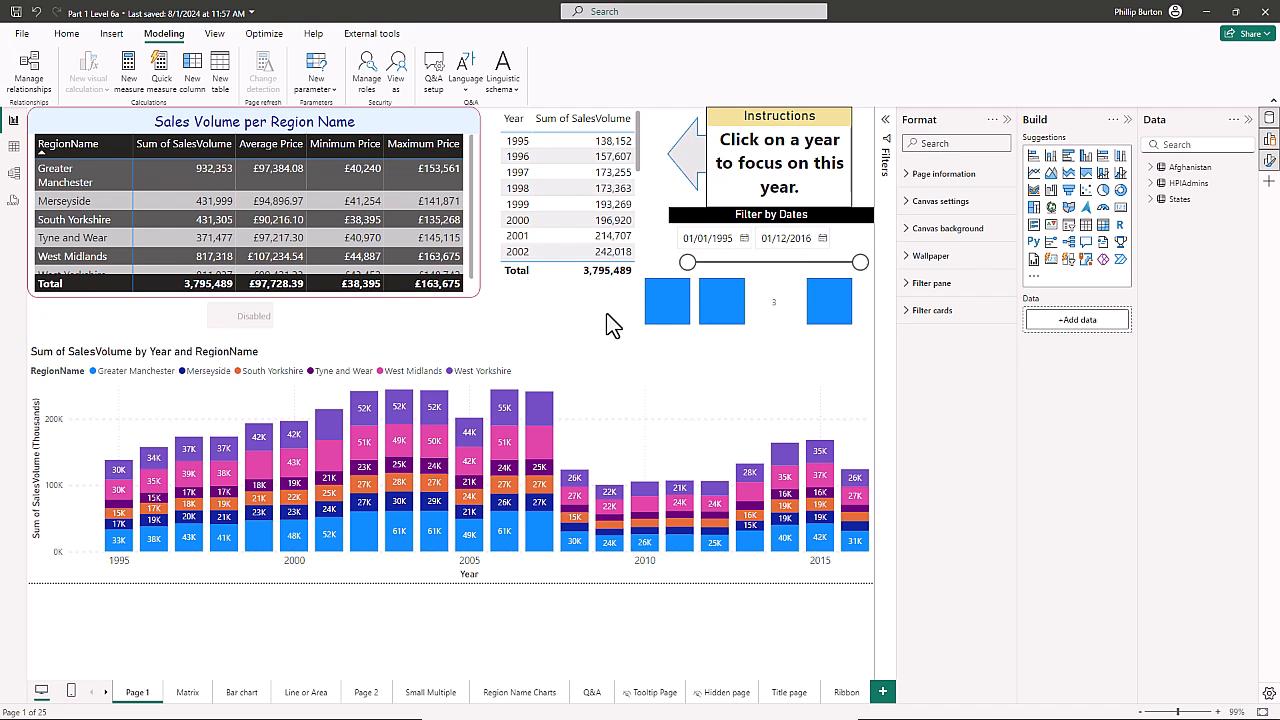
mouse_move(636, 324)
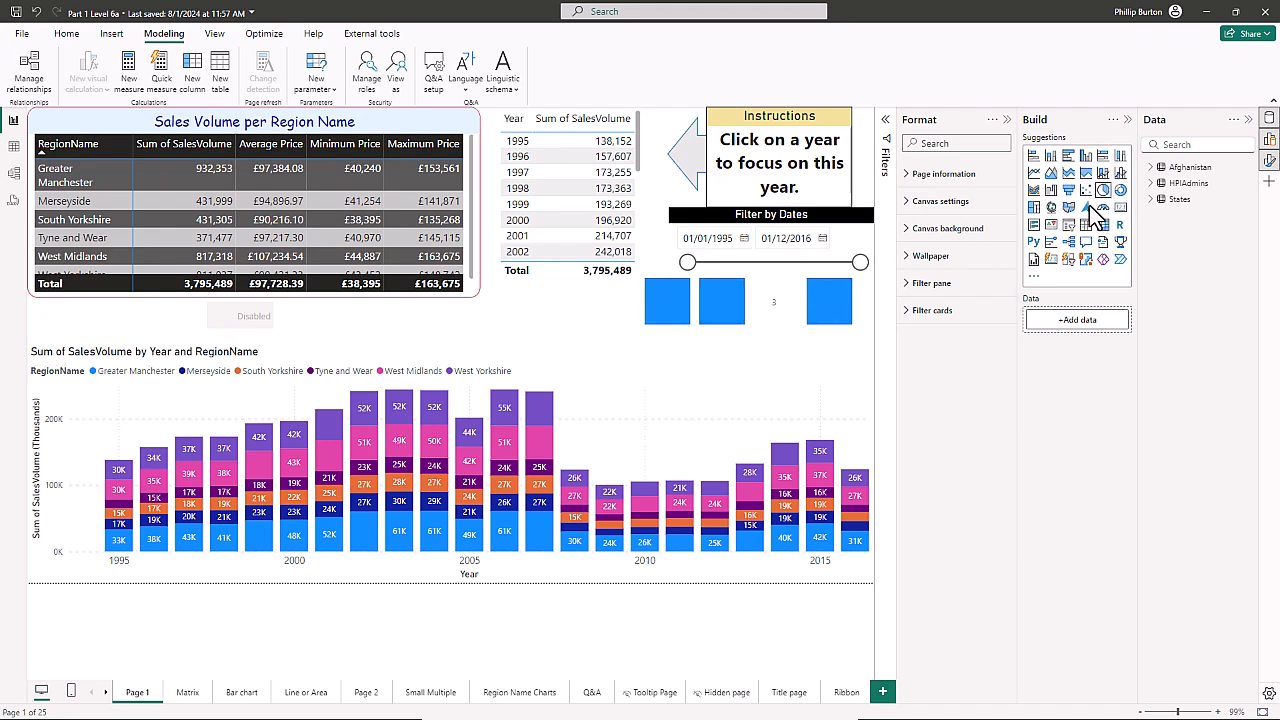
View the Publish options in Power BI's File backstage menu and leave it
left_click(24, 32)
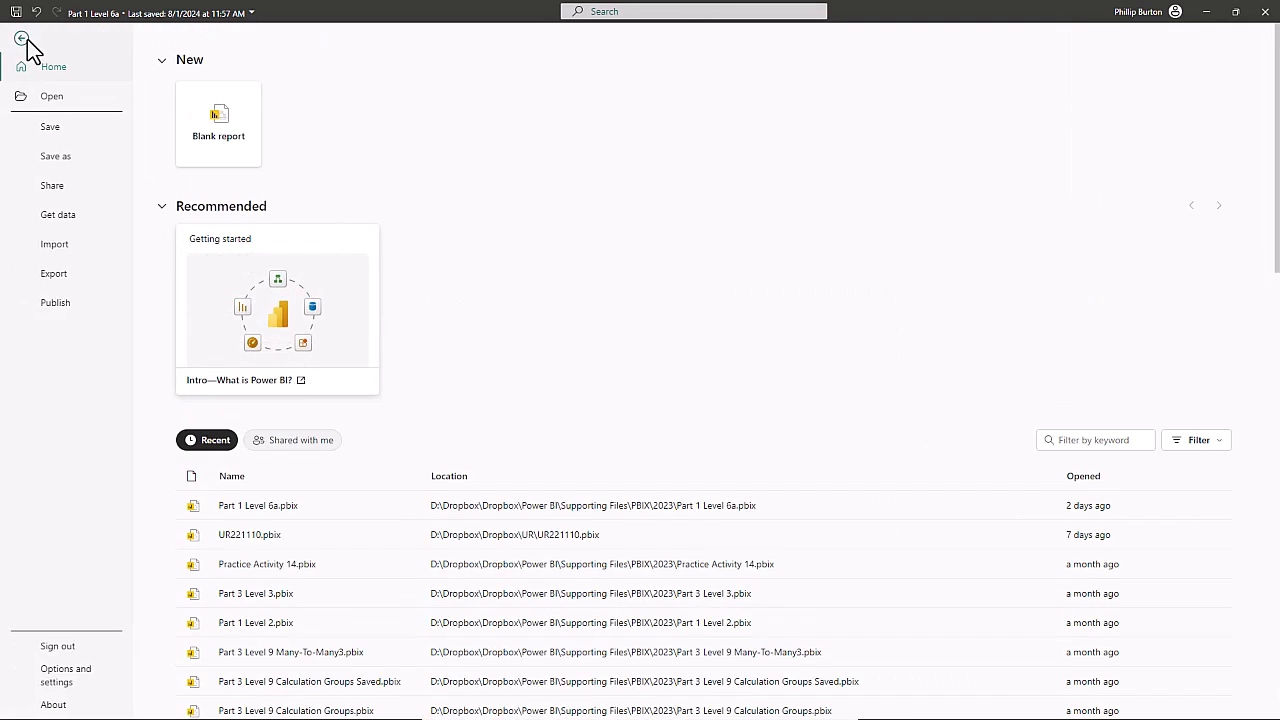
left_click(56, 302)
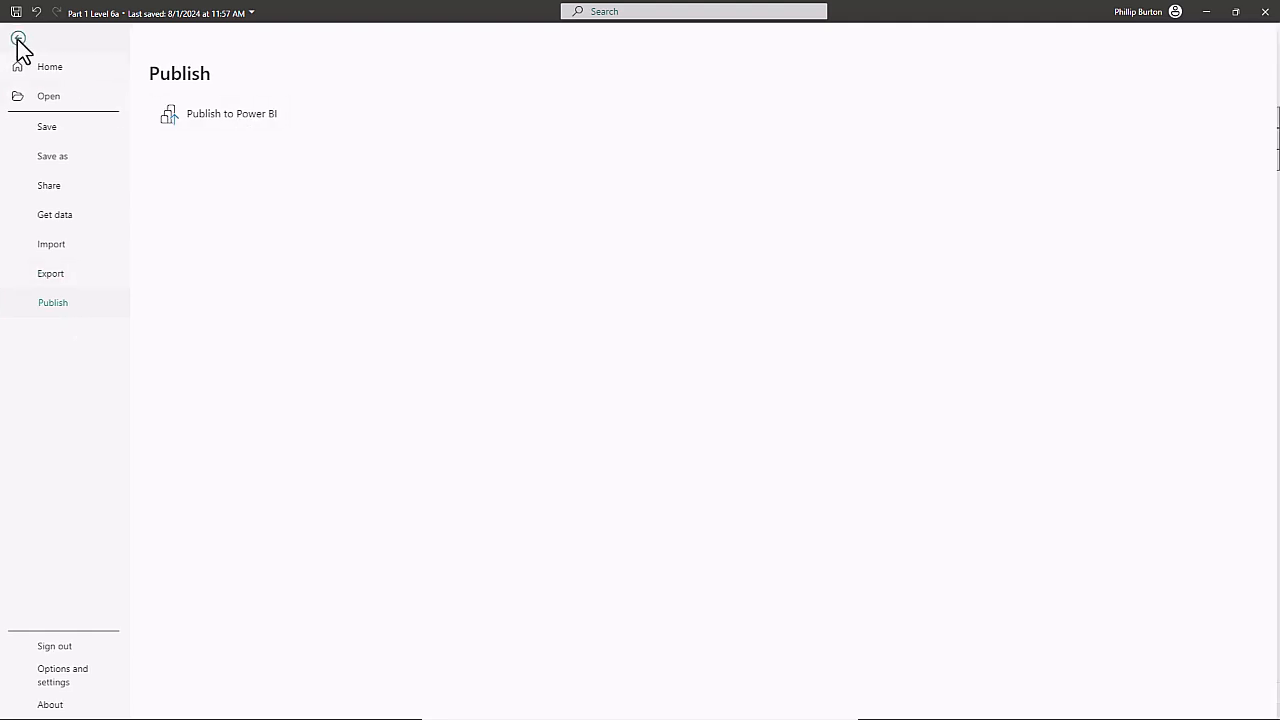
left_click(16, 44)
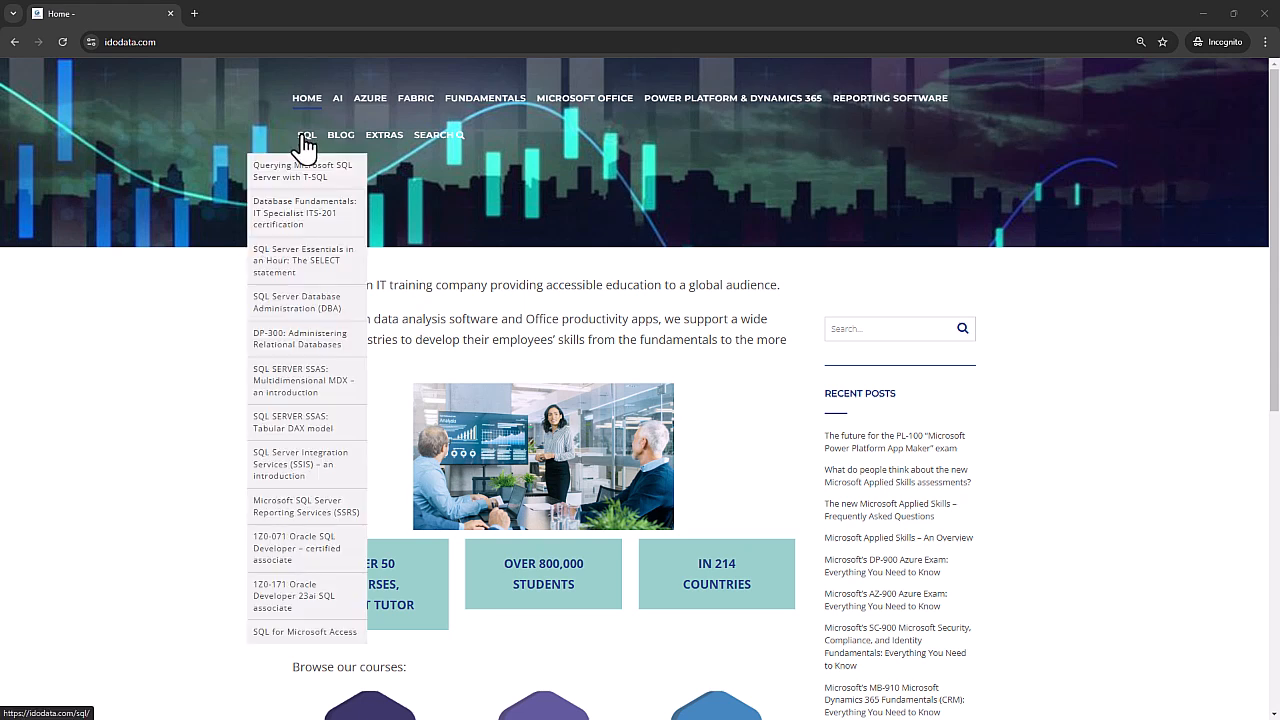
mouse_move(316, 190)
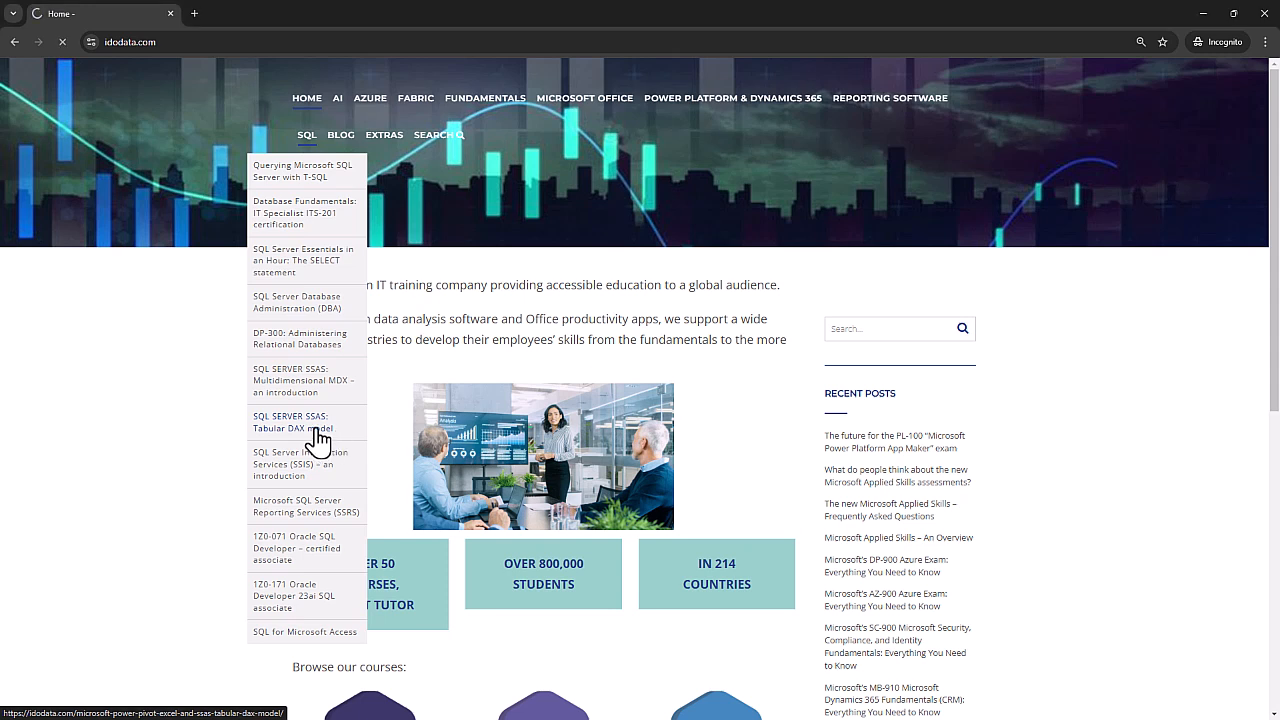
Open the SSAS Tabular DAX model course page and review its learning path down to Installing Software
left_click(290, 422)
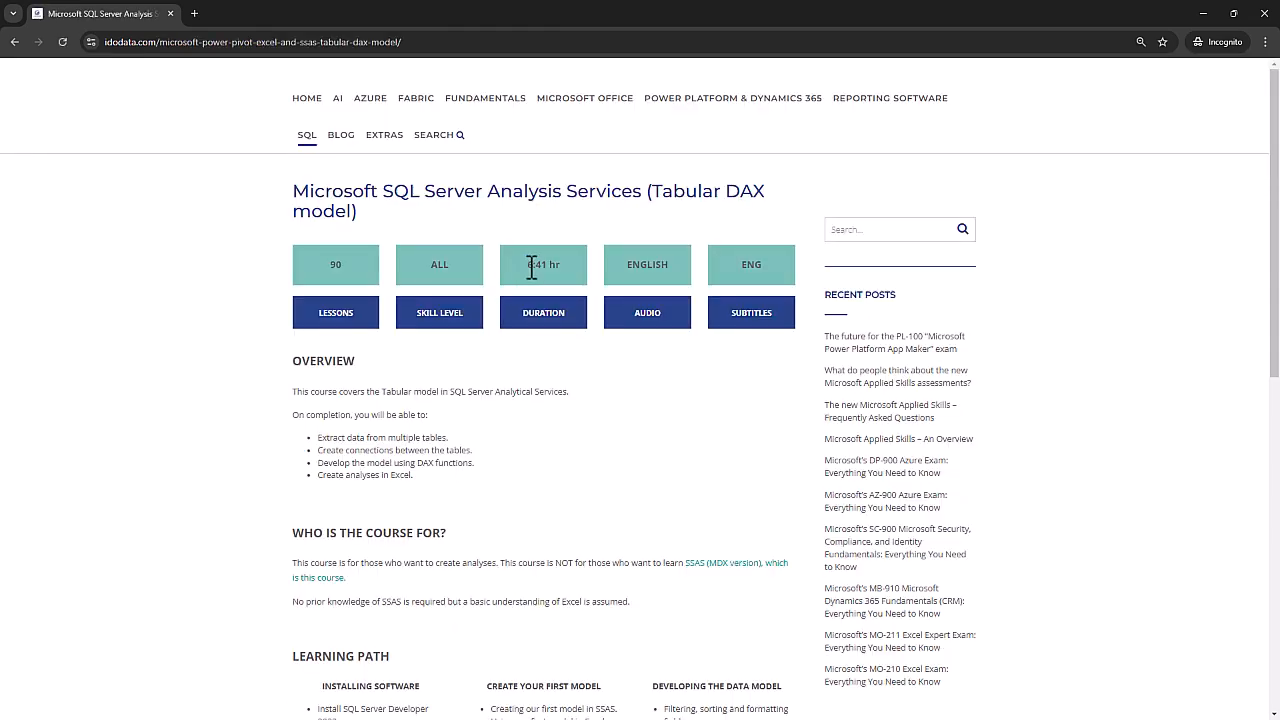
scroll("down", 3)
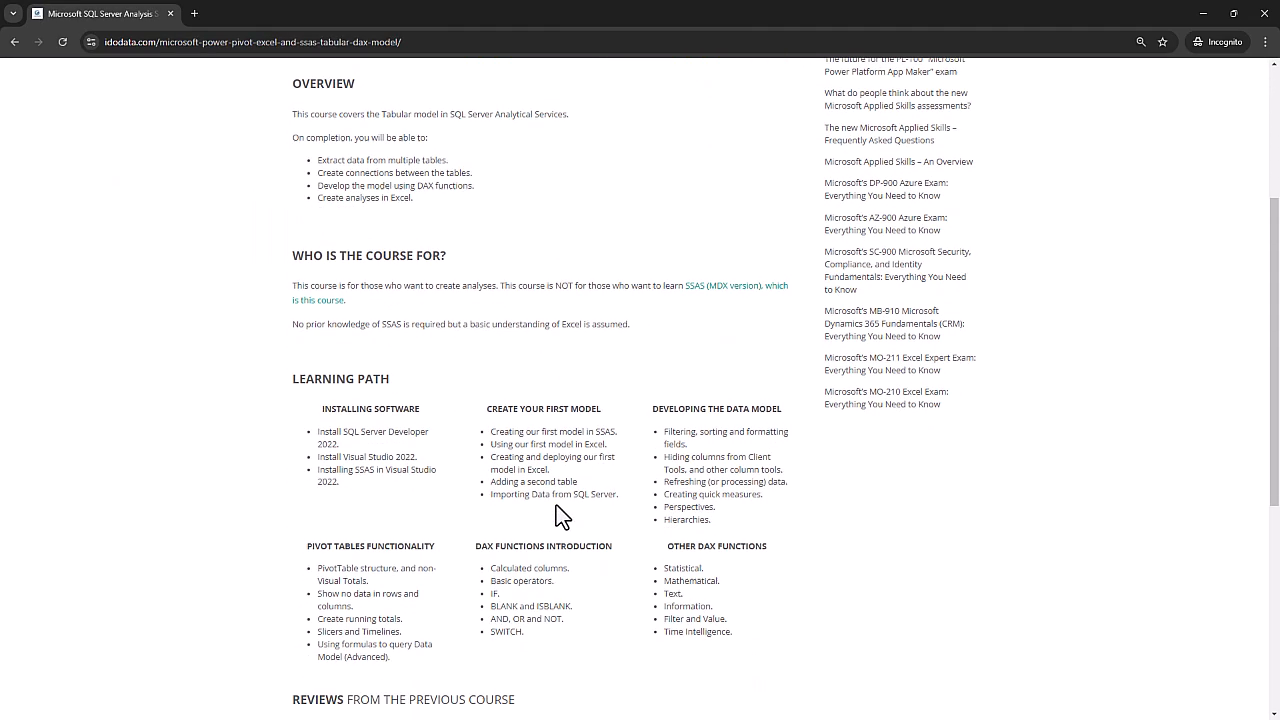
scroll("down", 3)
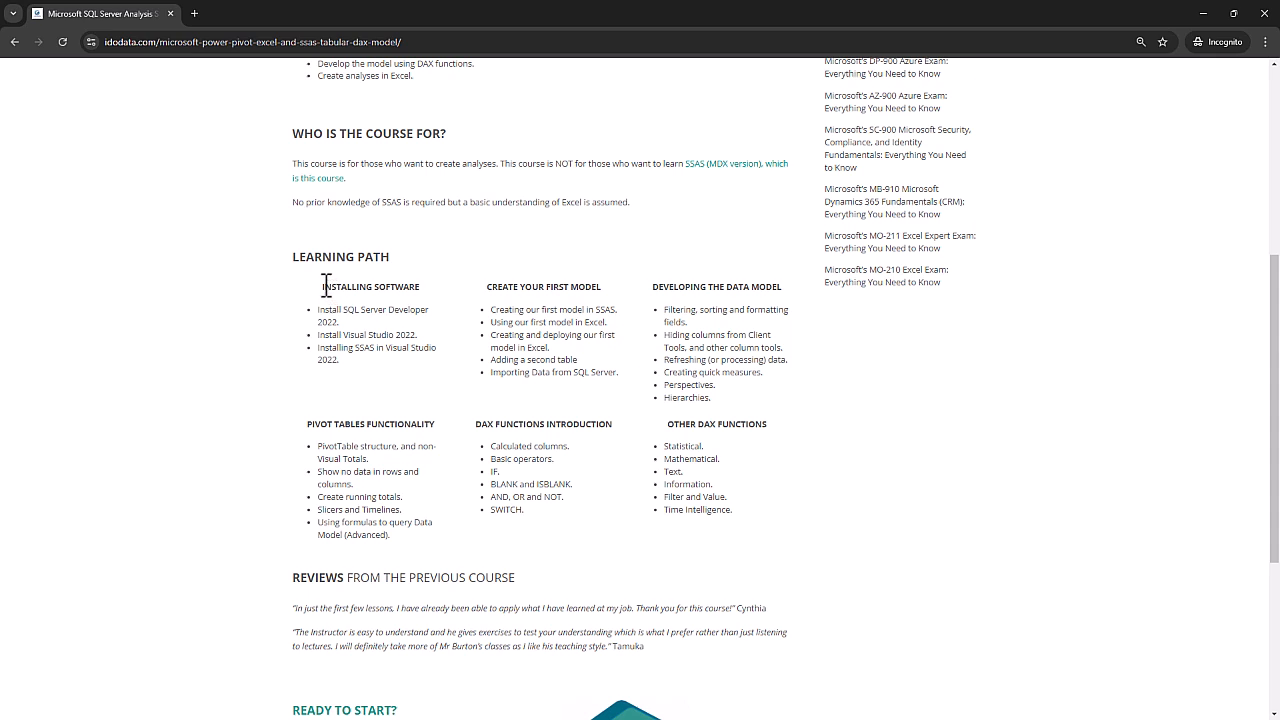
double_click(368, 288)
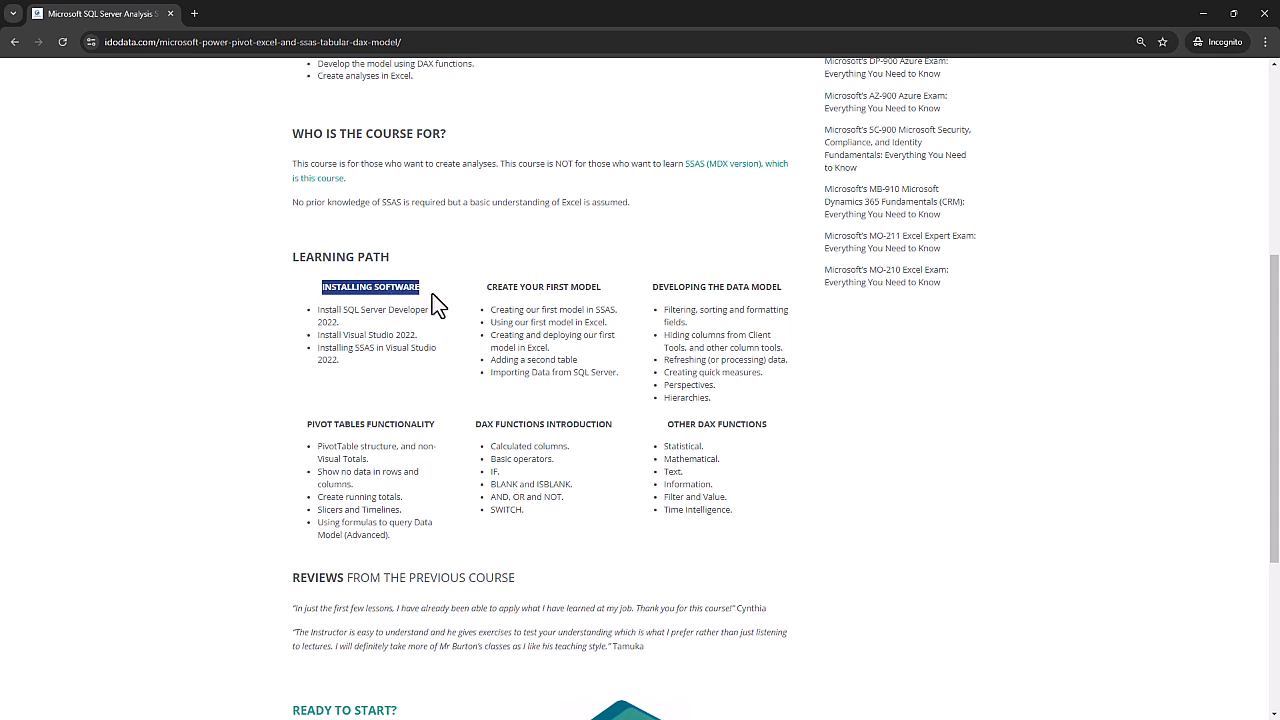
mouse_move(492, 300)
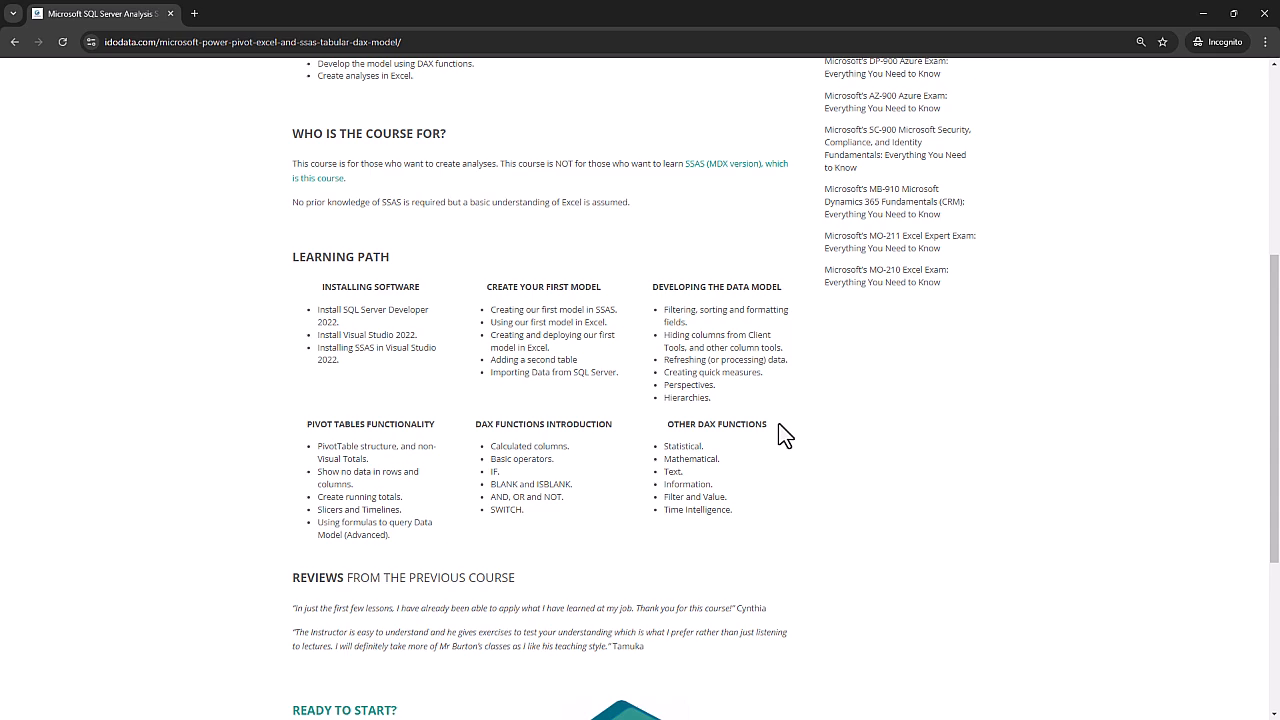
scroll("up", 3)
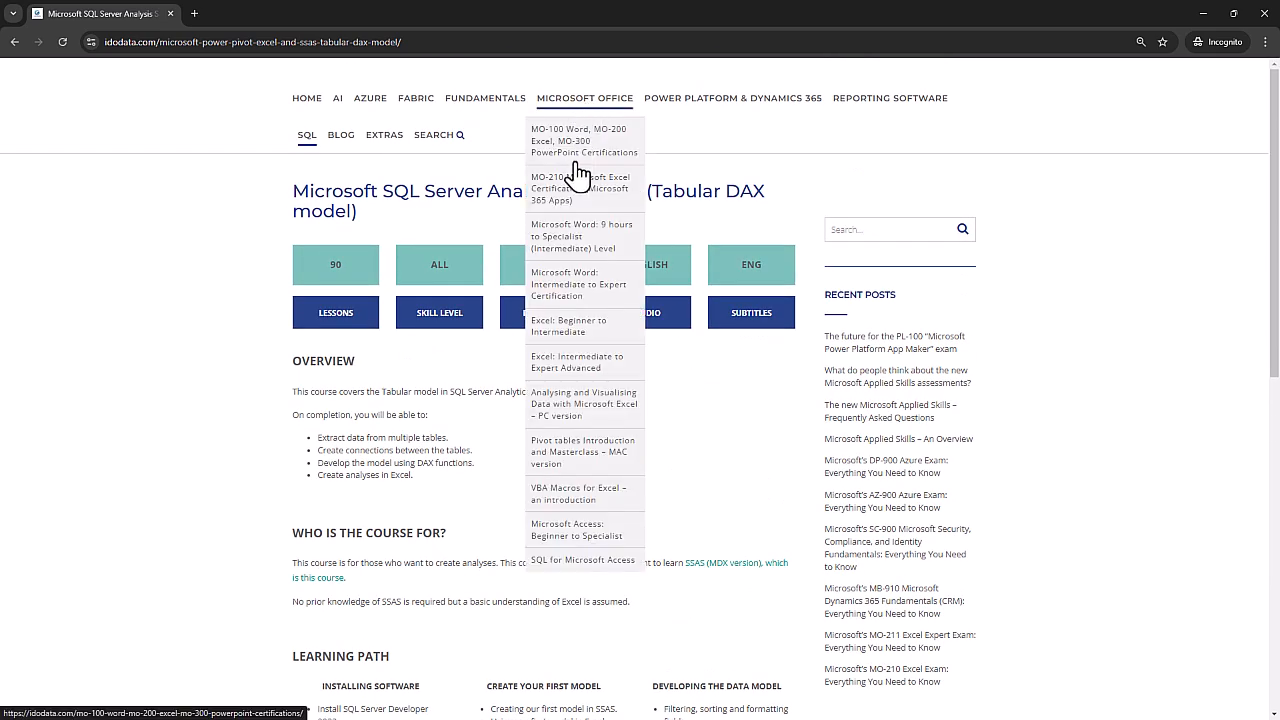
Review the Excel data analysis course page, then open the PL-300 Power BI Data Analyst course page
left_click(584, 404)
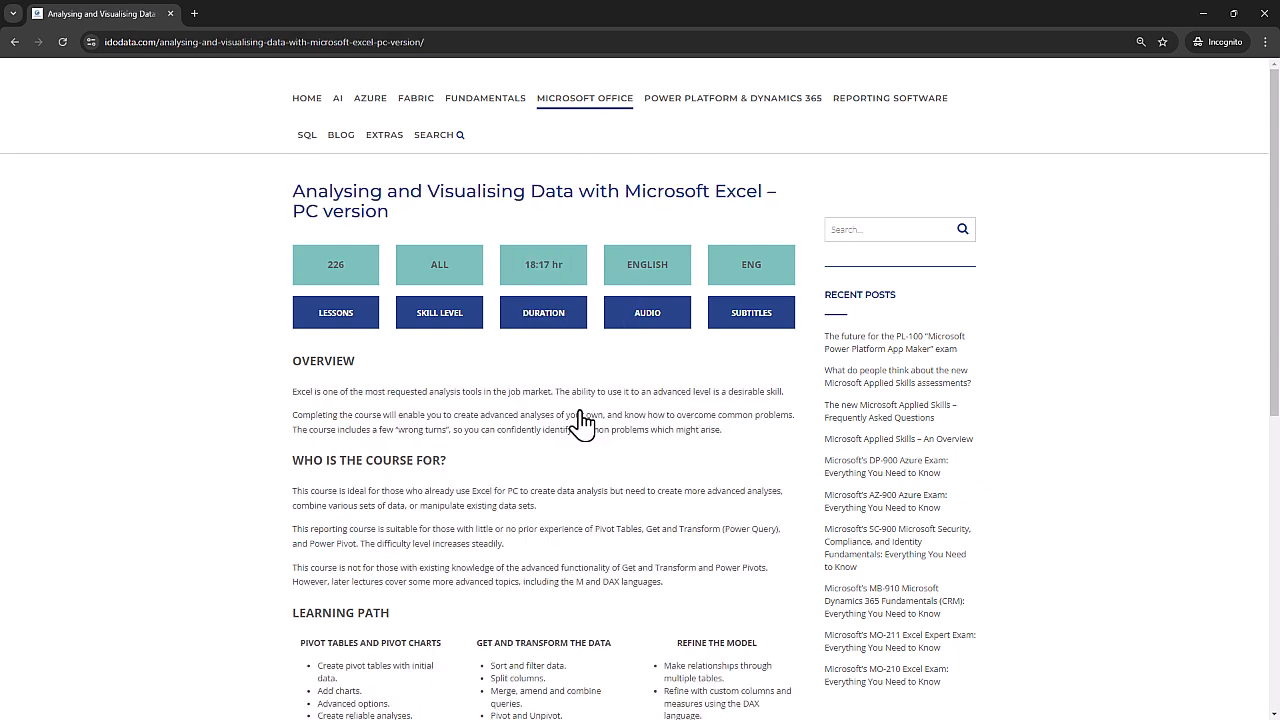
mouse_move(344, 380)
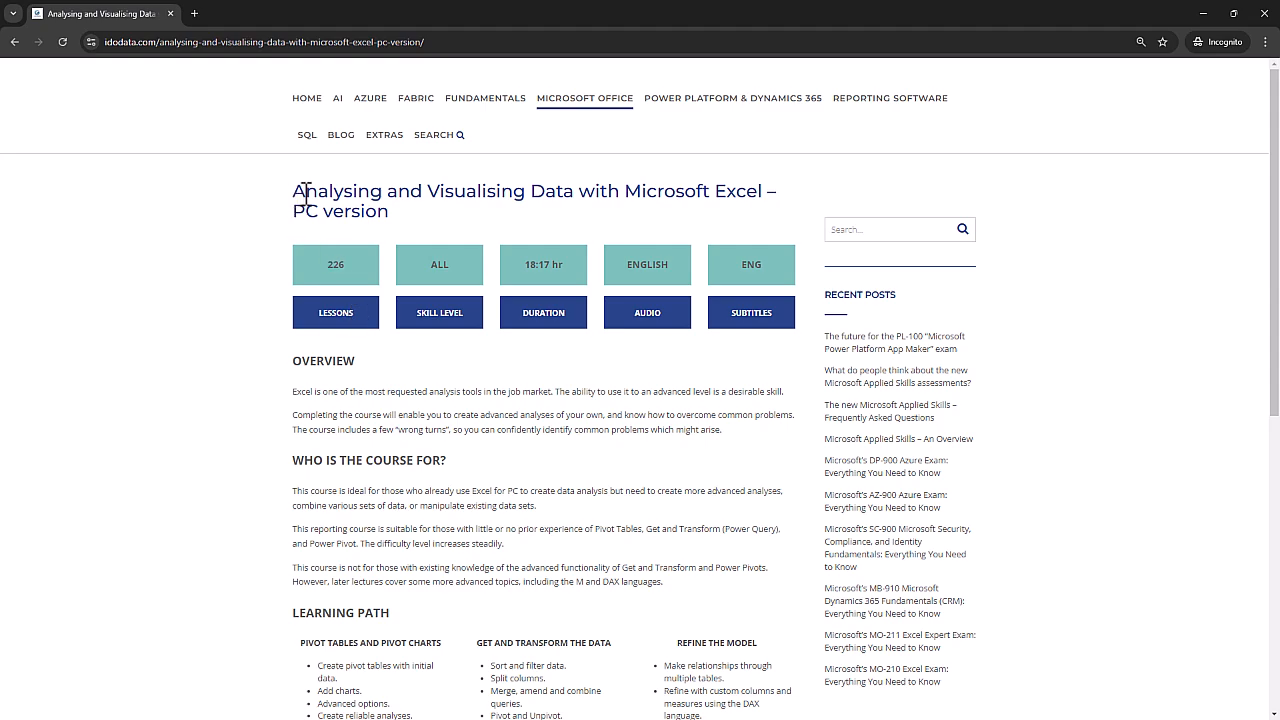
mouse_move(648, 528)
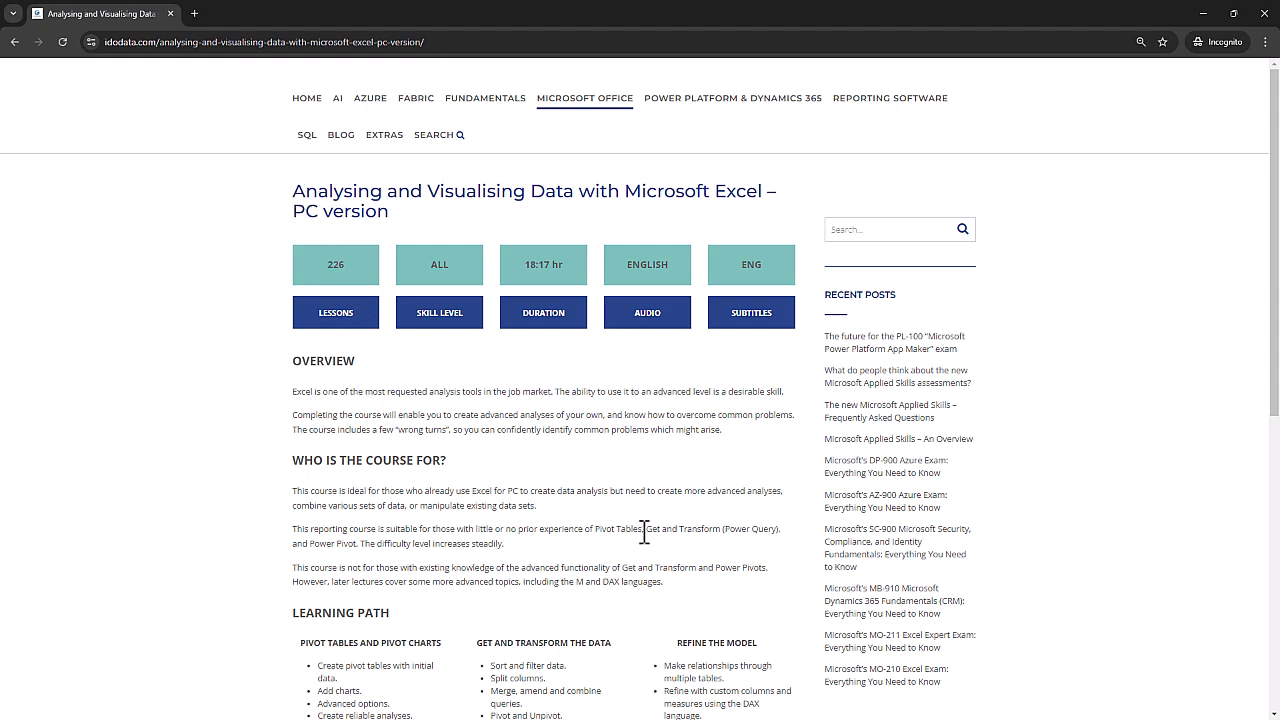
scroll("down", 3)
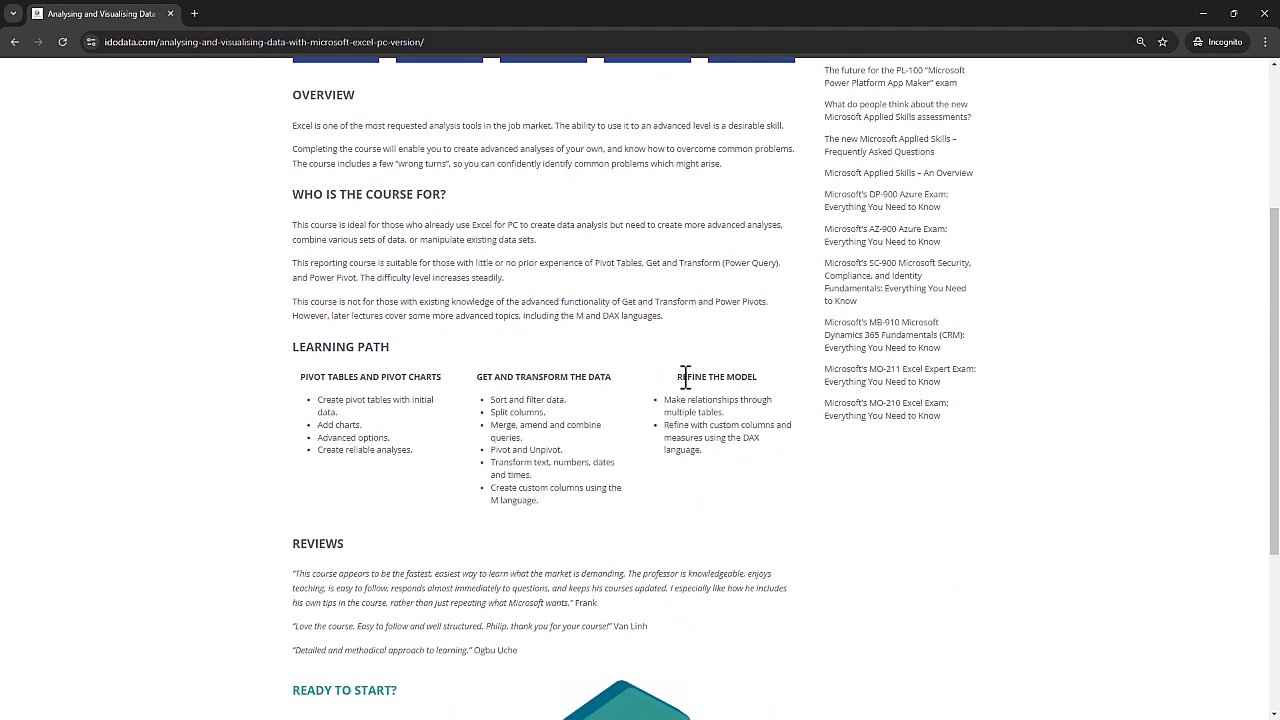
mouse_move(768, 478)
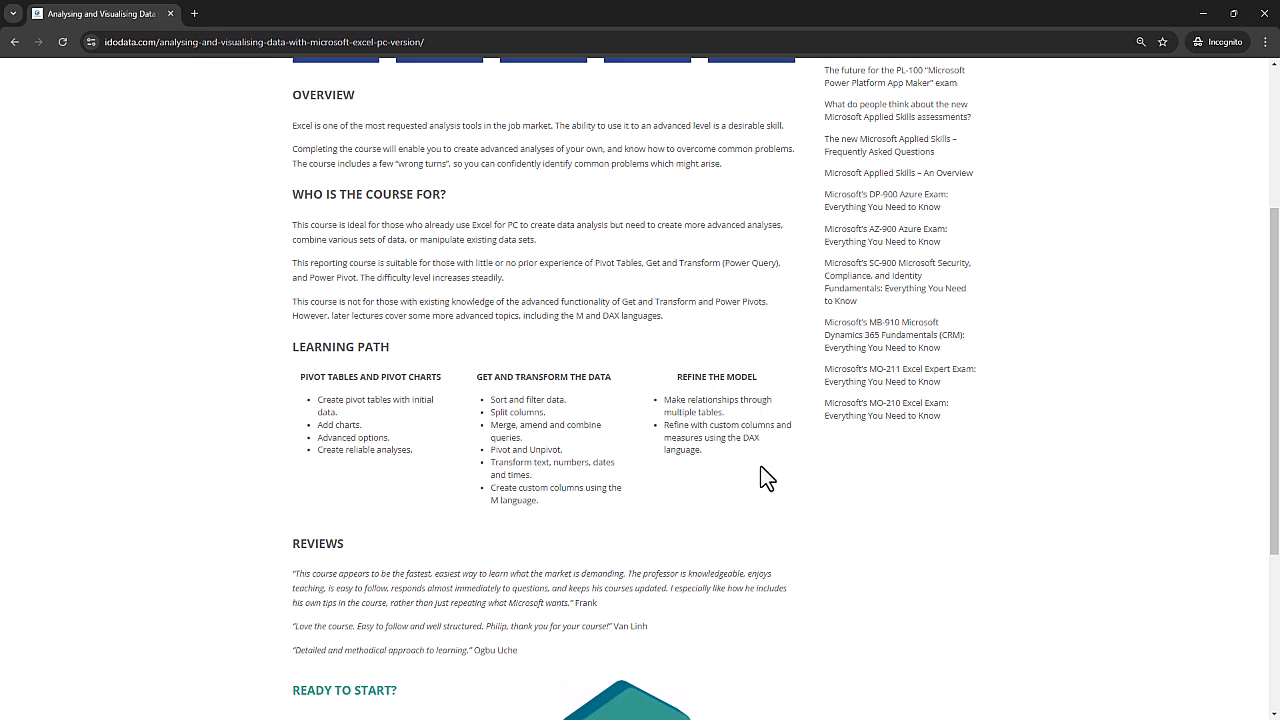
scroll("up", 3)
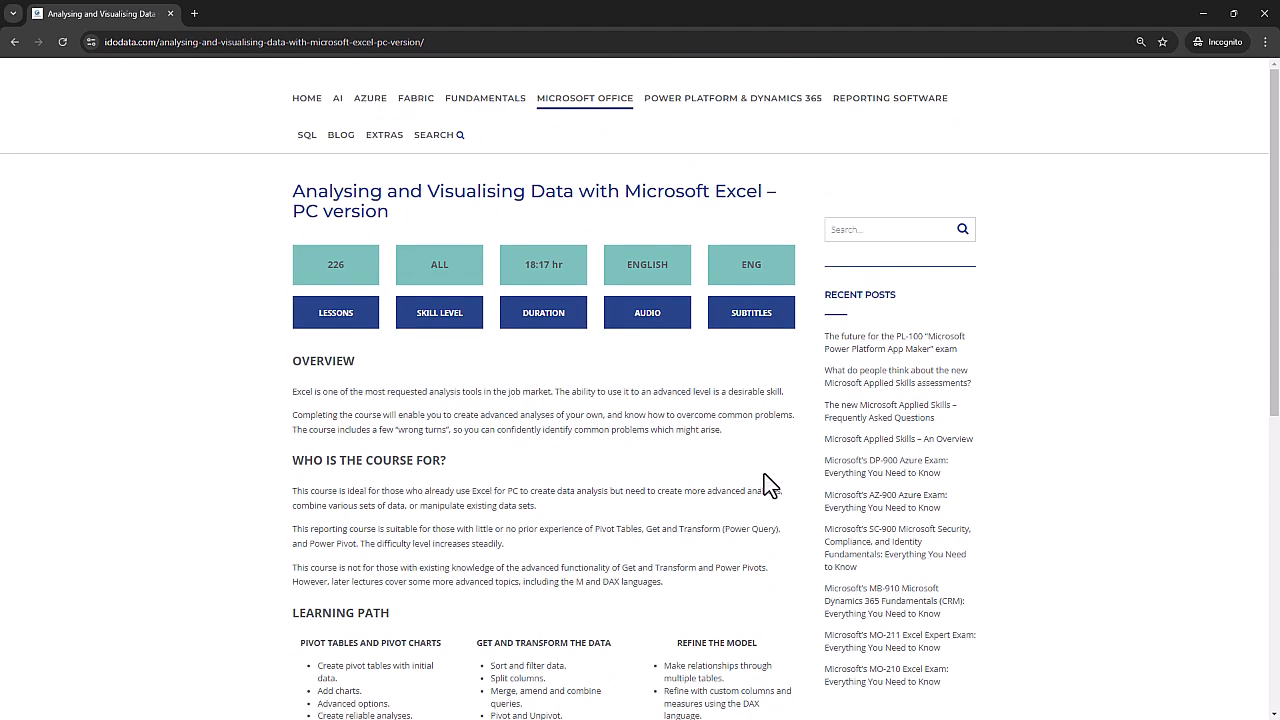
mouse_move(888, 98)
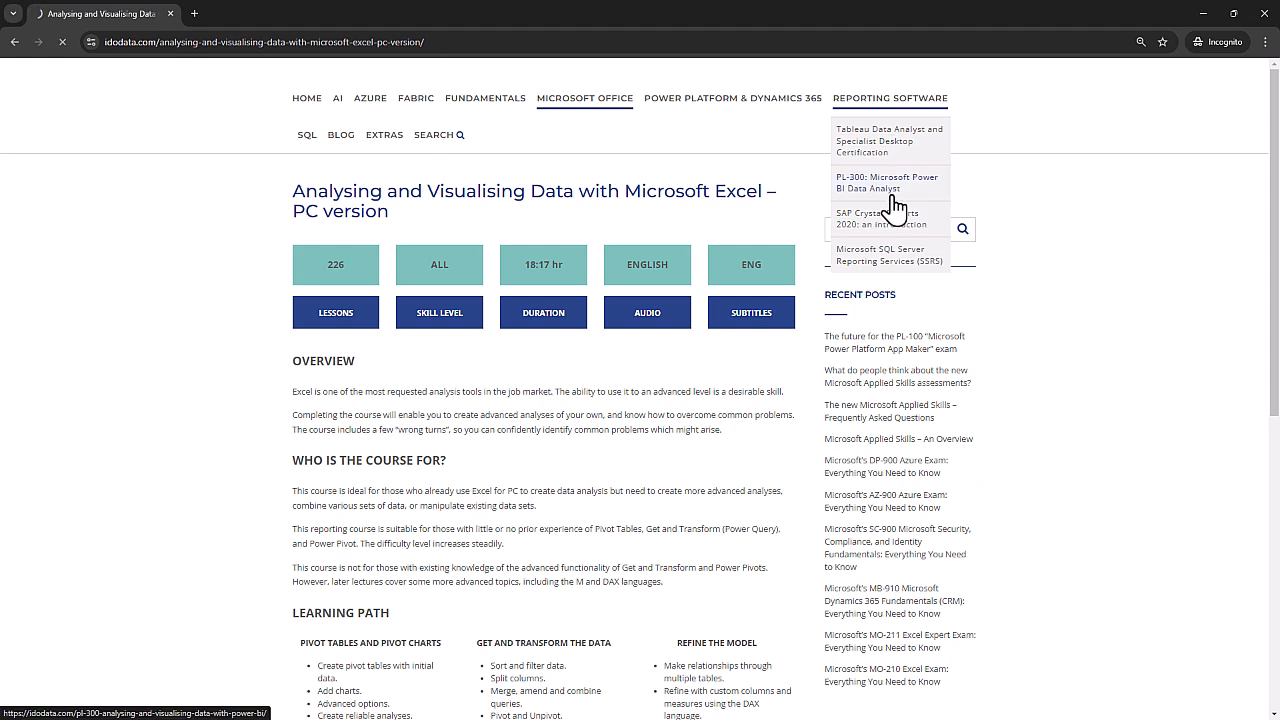
left_click(886, 184)
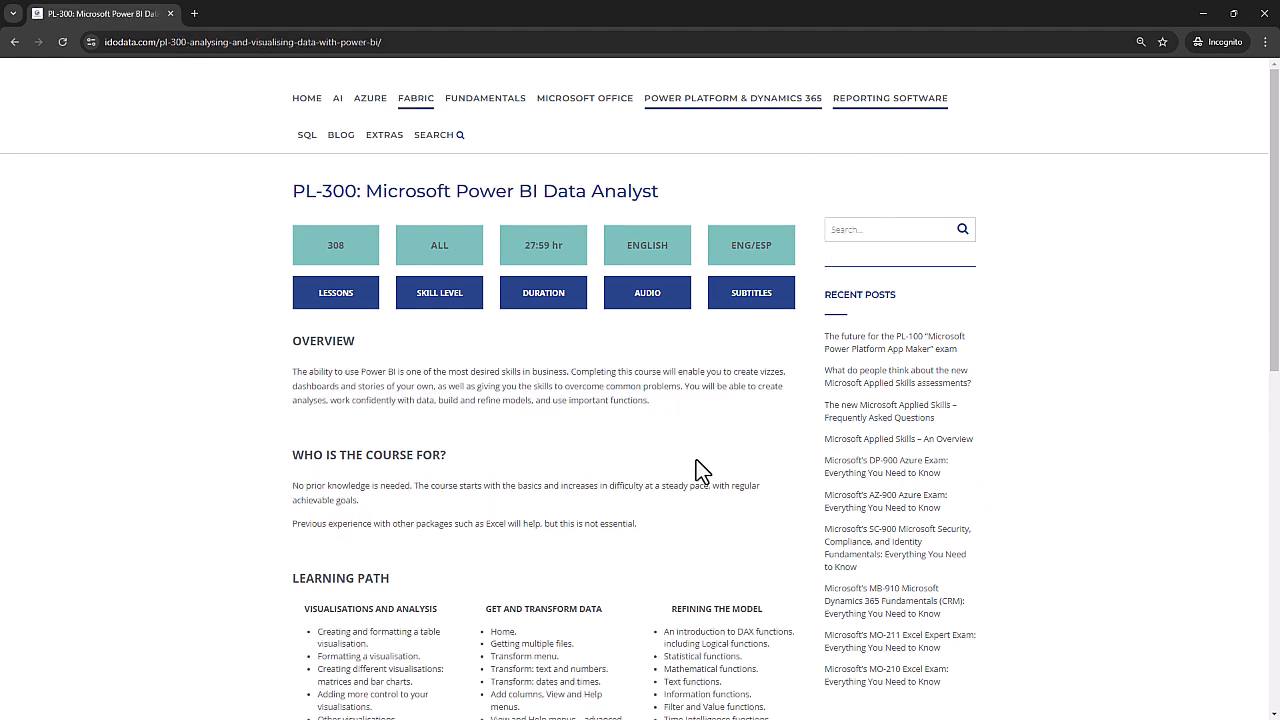
scroll("down", 3)
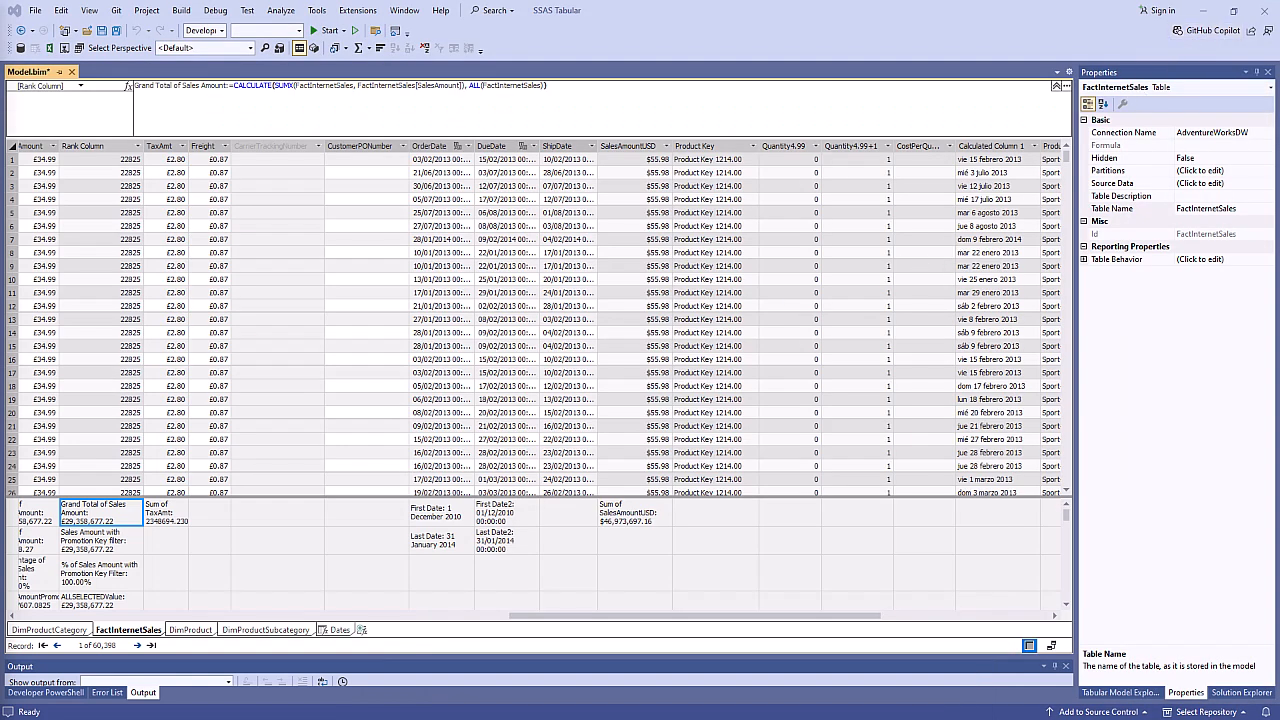
mouse_move(284, 496)
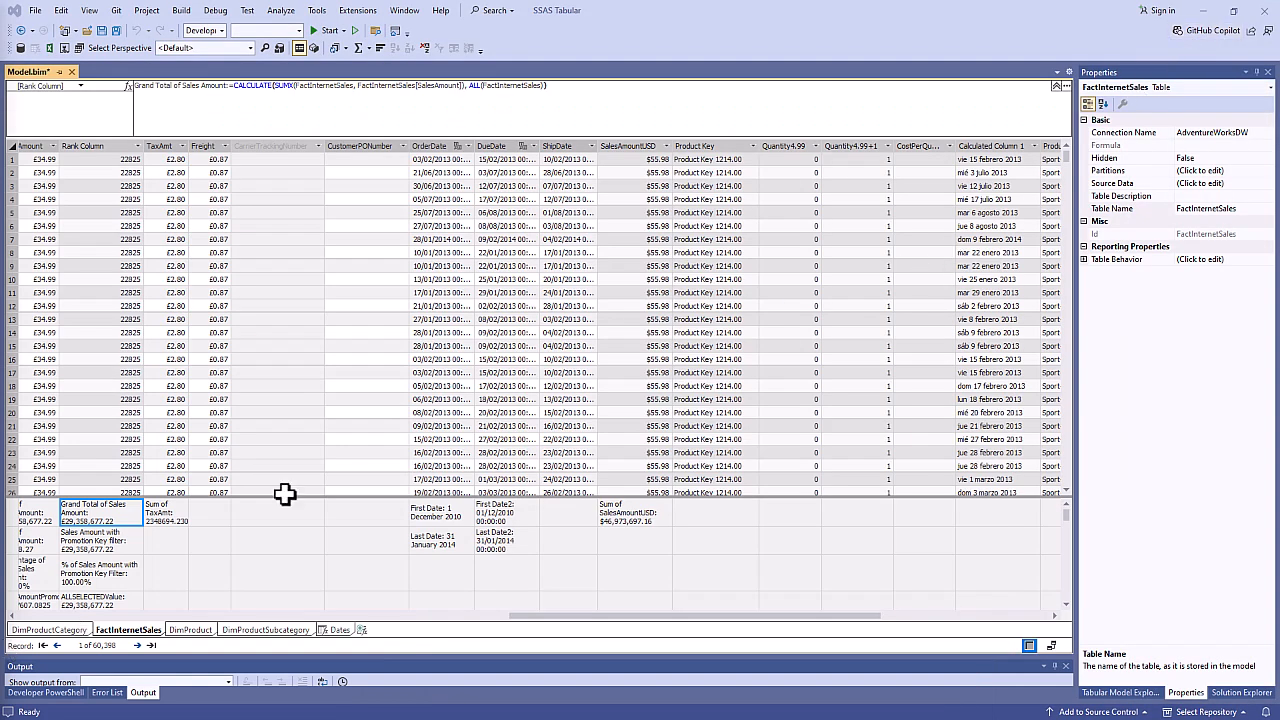